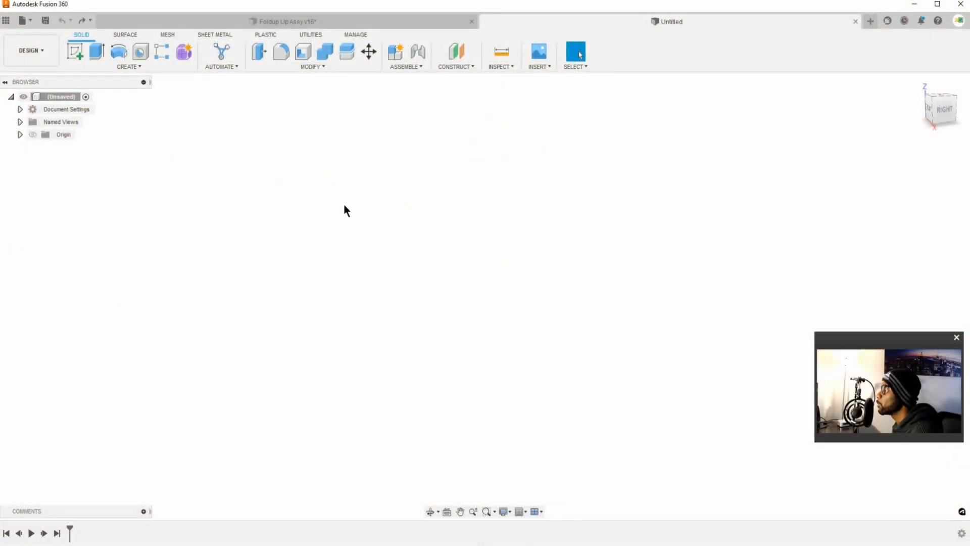
pyautogui.moveTo(400, 320)
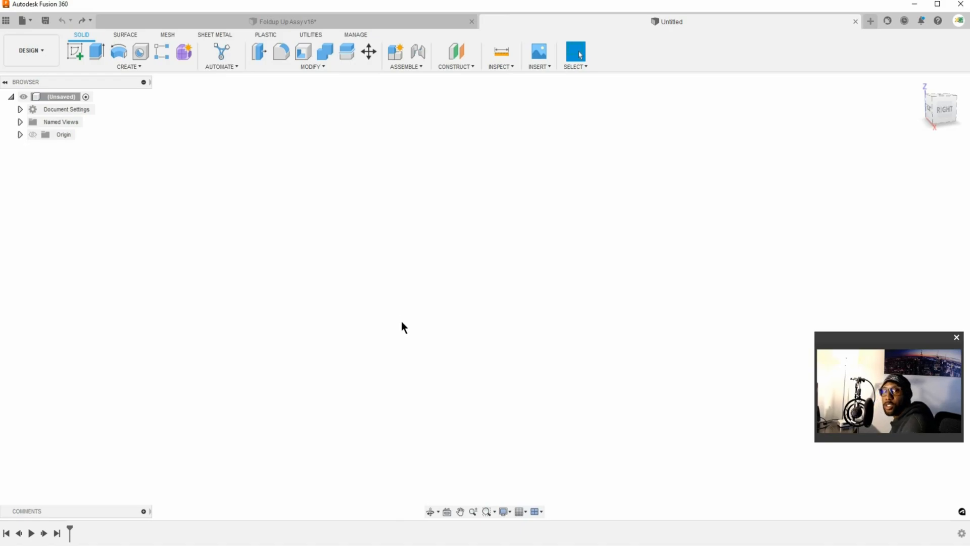
pyautogui.moveTo(456, 497)
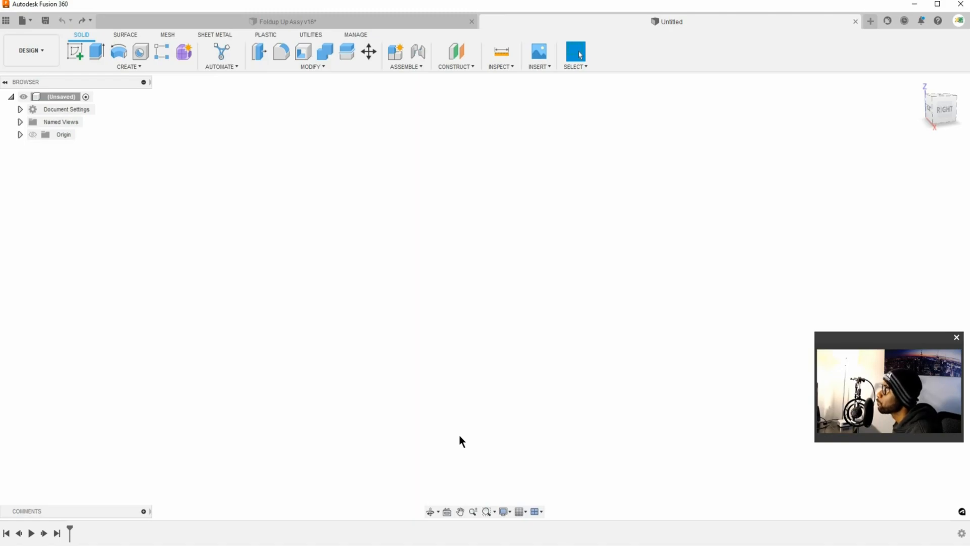
pyautogui.moveTo(570, 358)
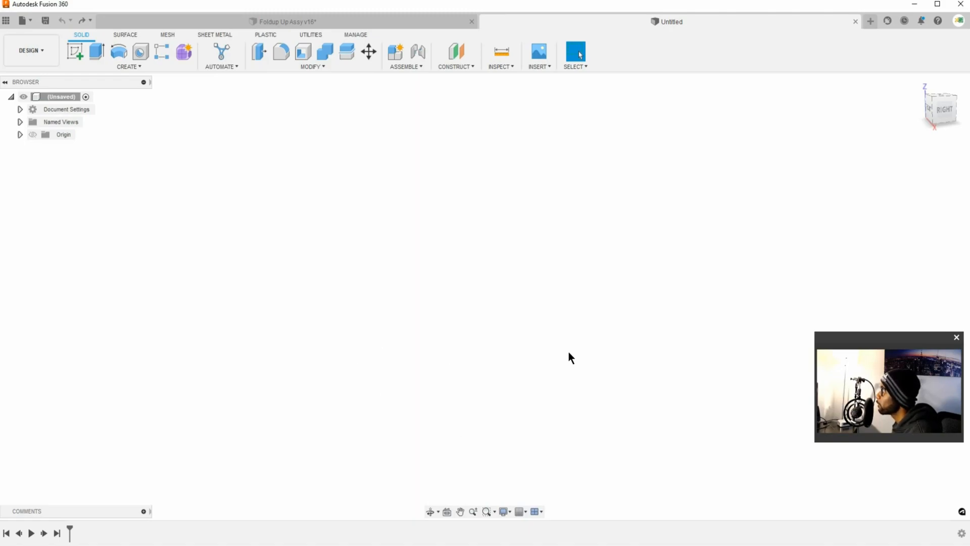
pyautogui.moveTo(327, 144)
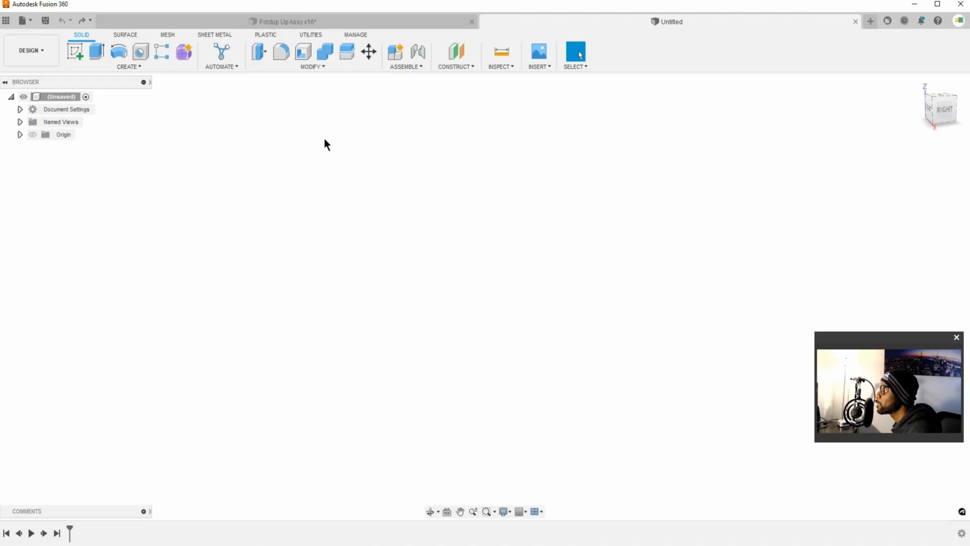
pyautogui.moveTo(316, 235)
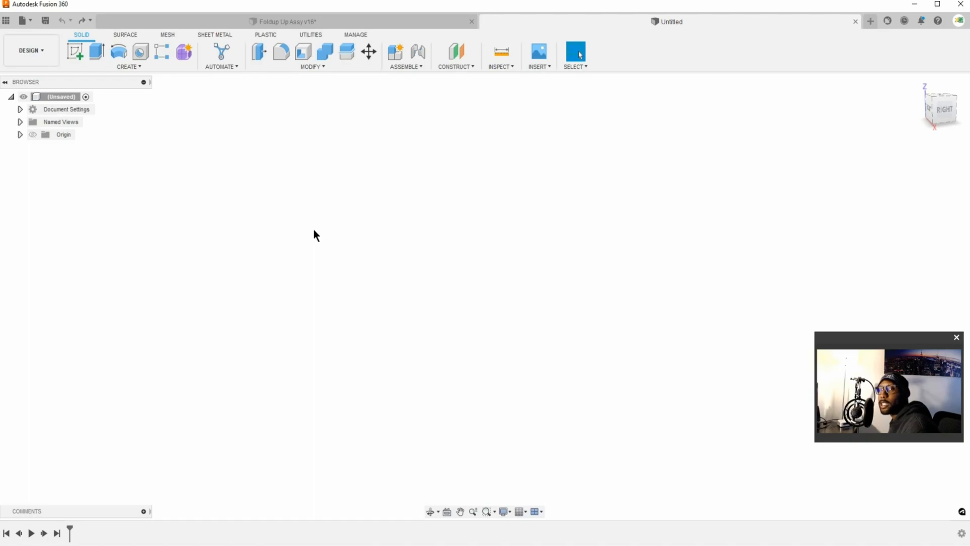
pyautogui.moveTo(74, 93)
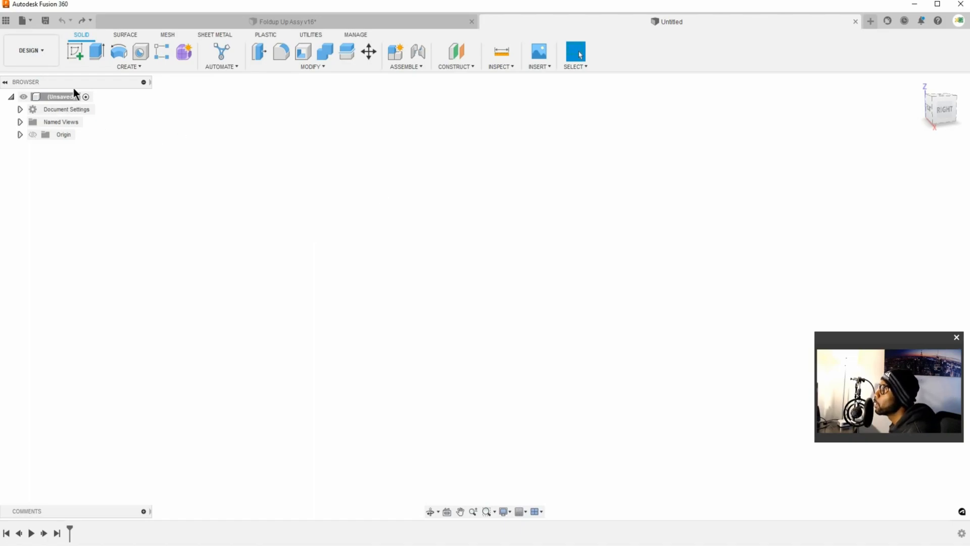
pyautogui.moveTo(357, 97)
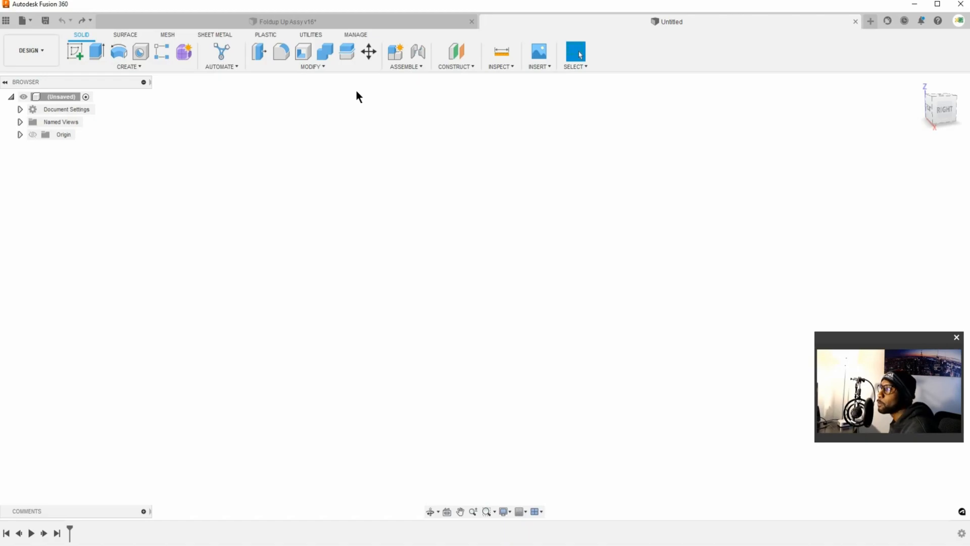
pyautogui.moveTo(352, 122)
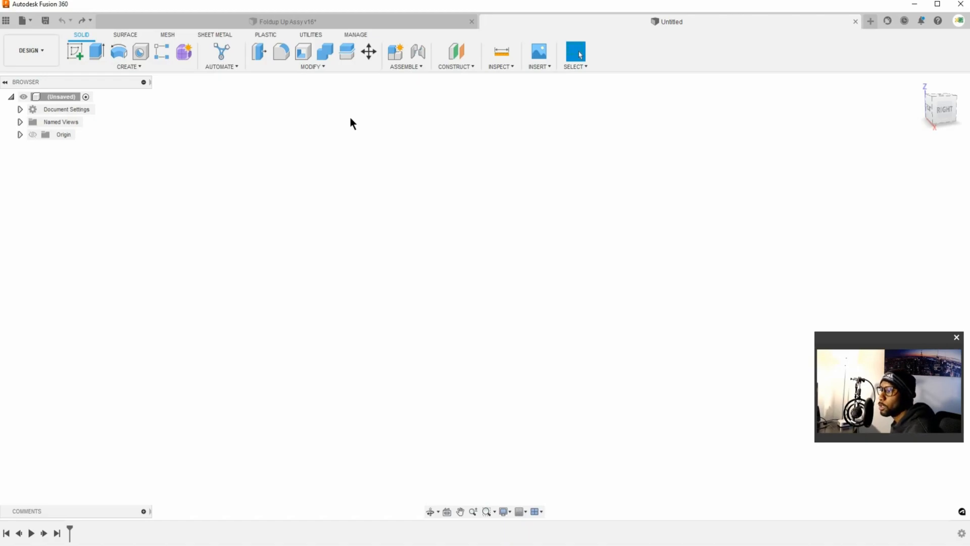
pyautogui.moveTo(433, 82)
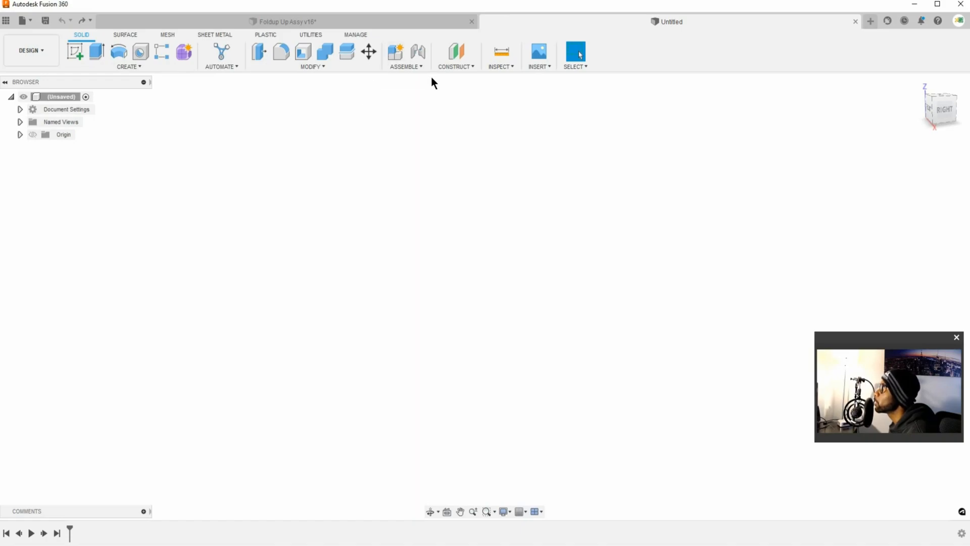
pyautogui.moveTo(257, 50)
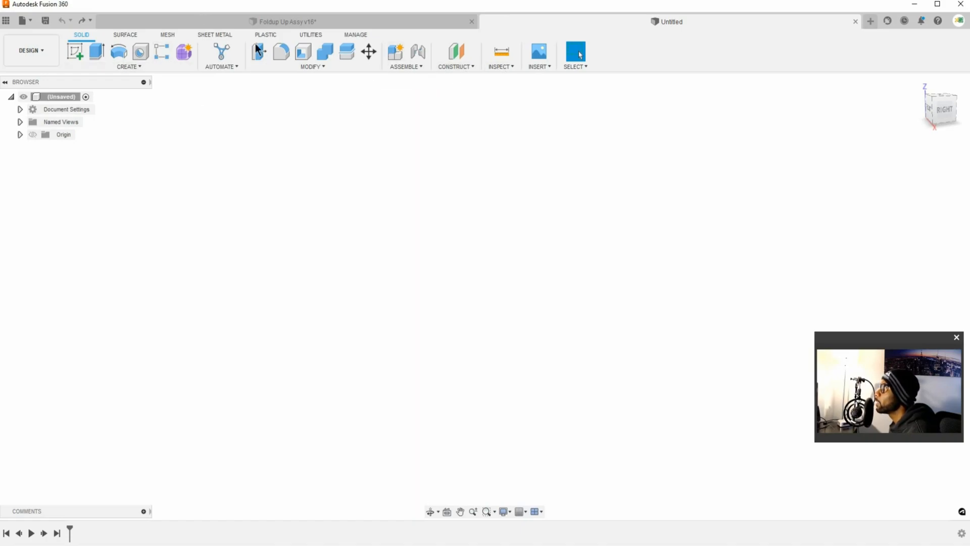
pyautogui.moveTo(456, 67)
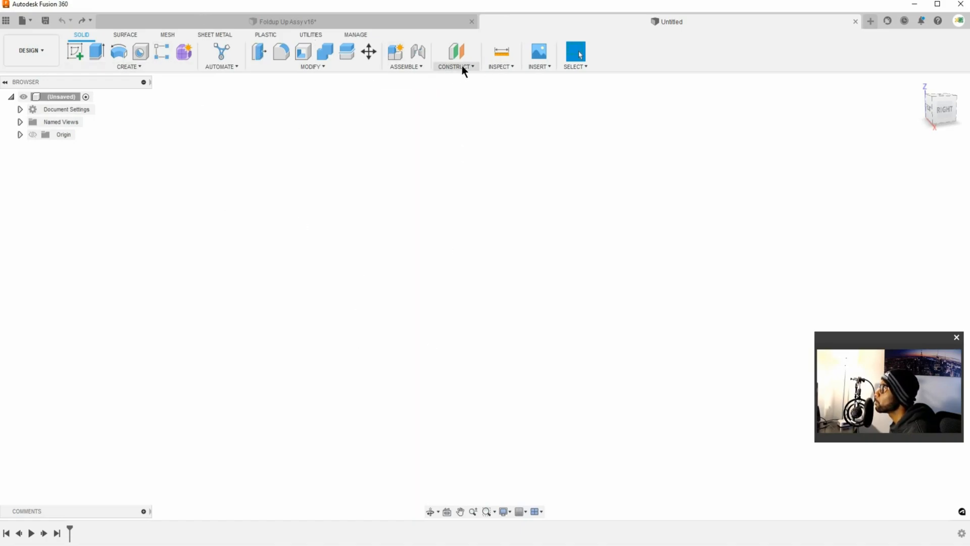
# Step: Create a component named 'Table Top', then expand it and the root Origin folder
pyautogui.click(405, 66)
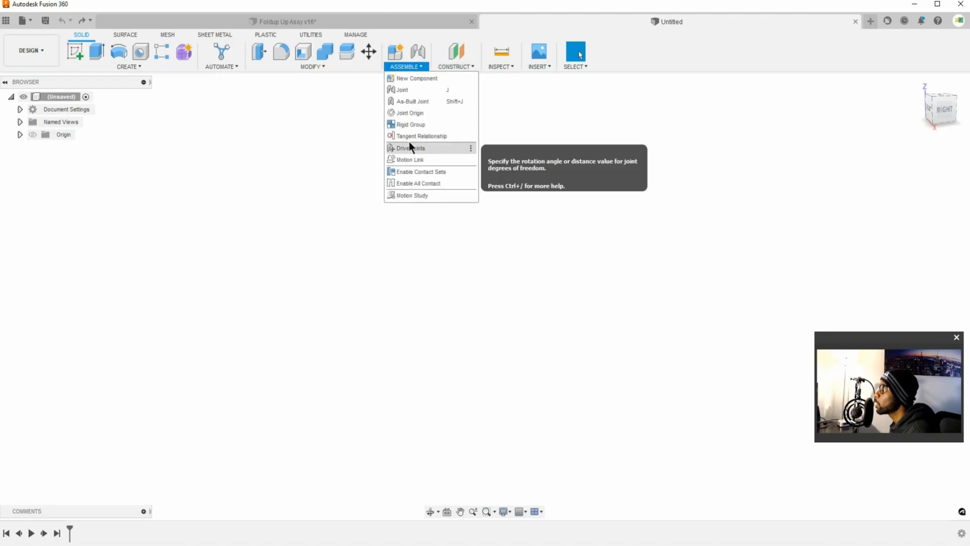
pyautogui.click(416, 78)
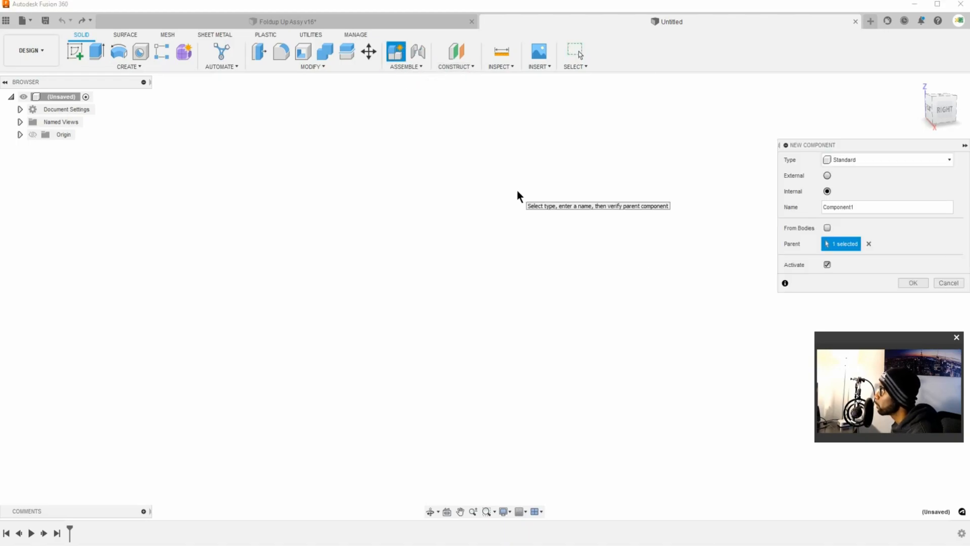
pyautogui.click(886, 206)
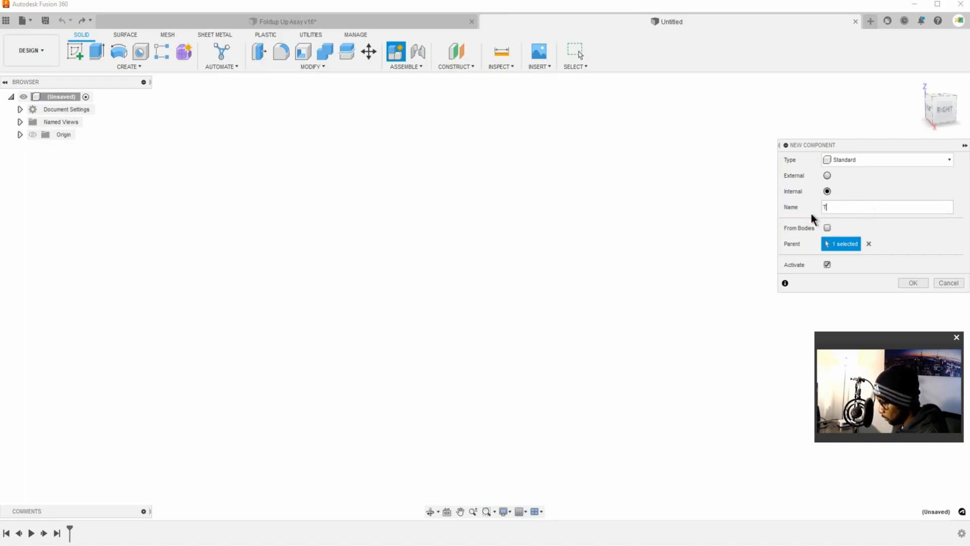
pyautogui.write('Table Top')
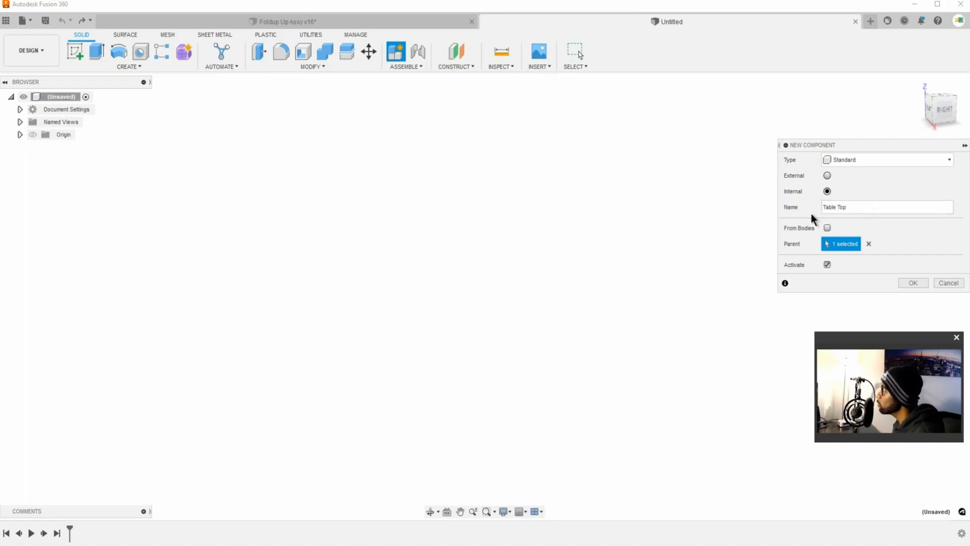
pyautogui.click(912, 283)
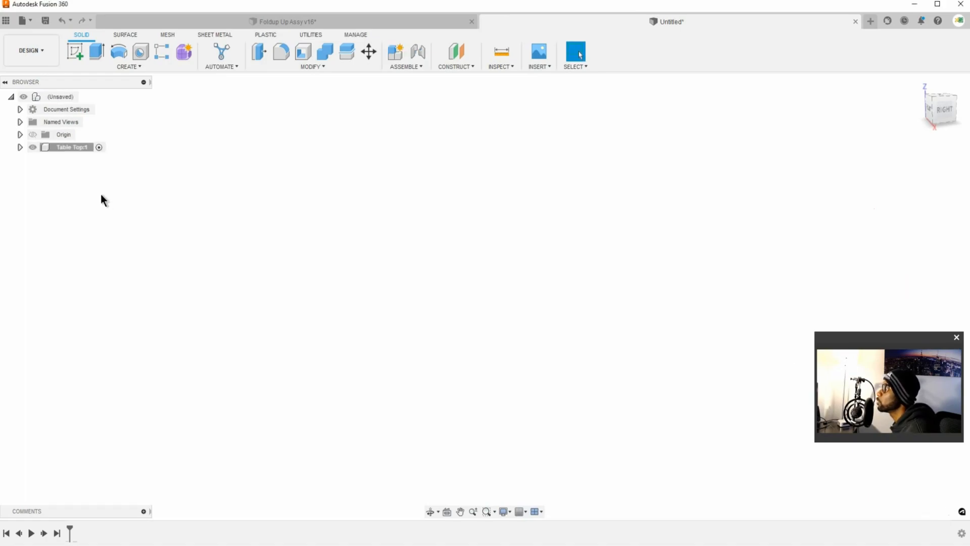
pyautogui.moveTo(170, 215)
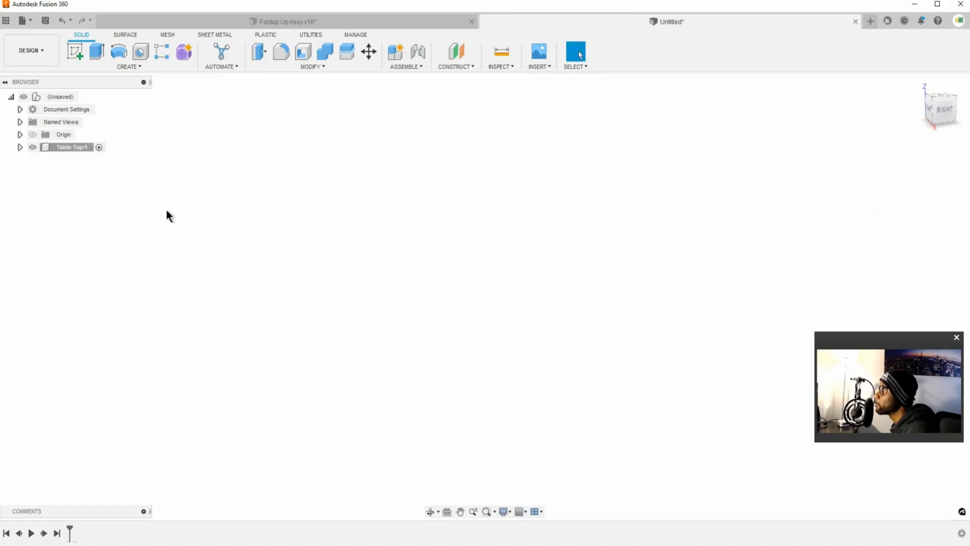
pyautogui.moveTo(319, 312)
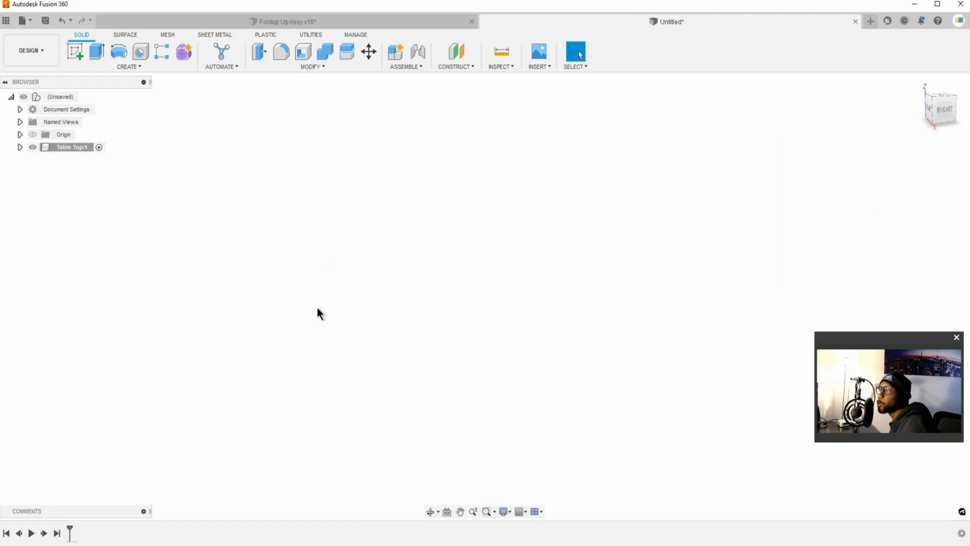
pyautogui.moveTo(308, 352)
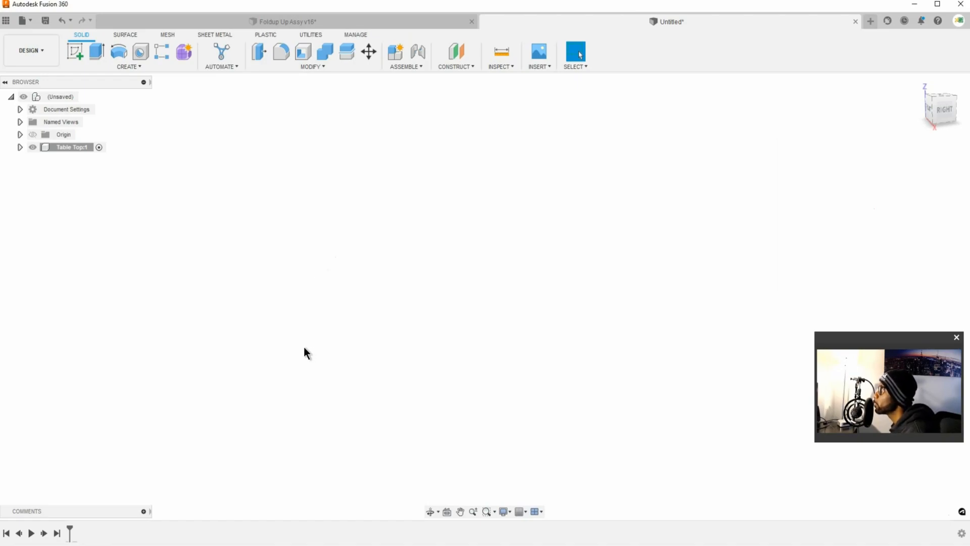
pyautogui.moveTo(292, 345)
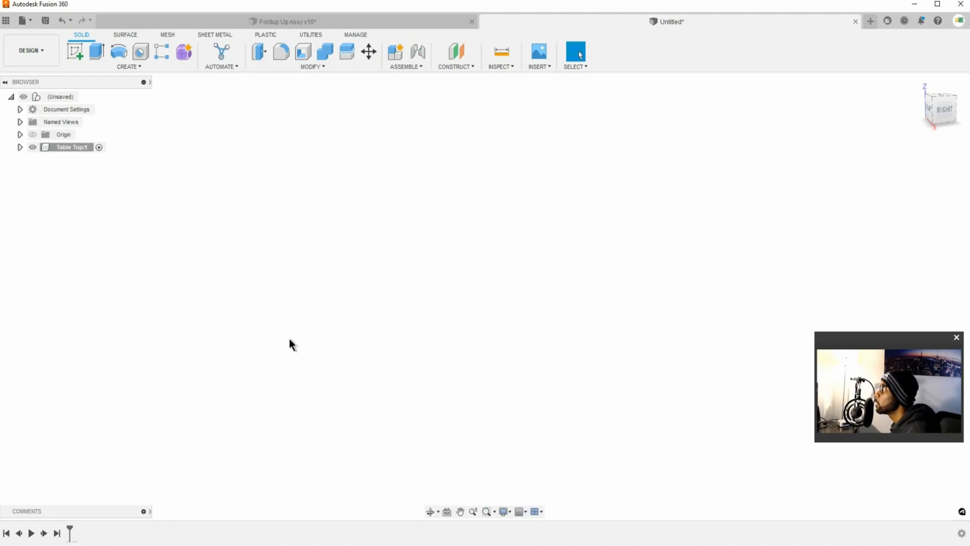
pyautogui.moveTo(286, 334)
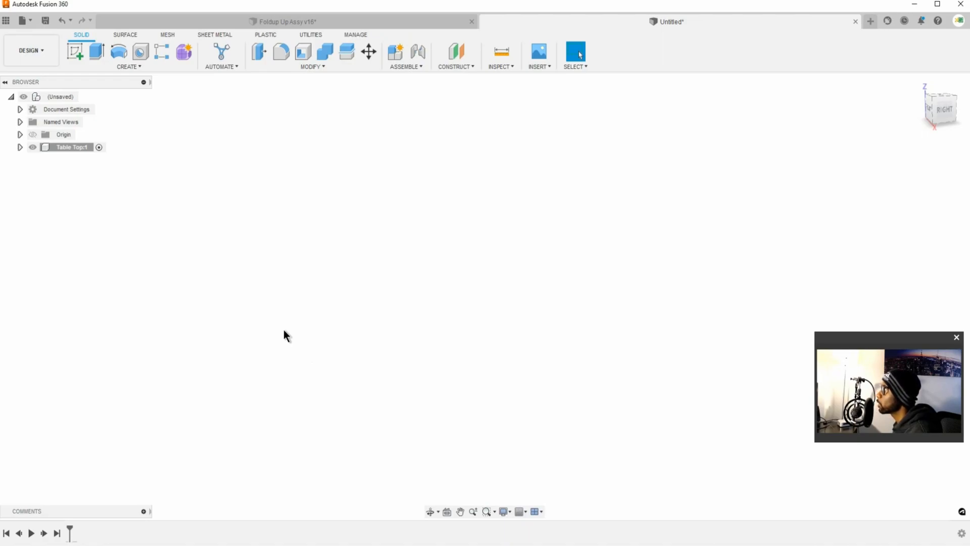
pyautogui.moveTo(292, 358)
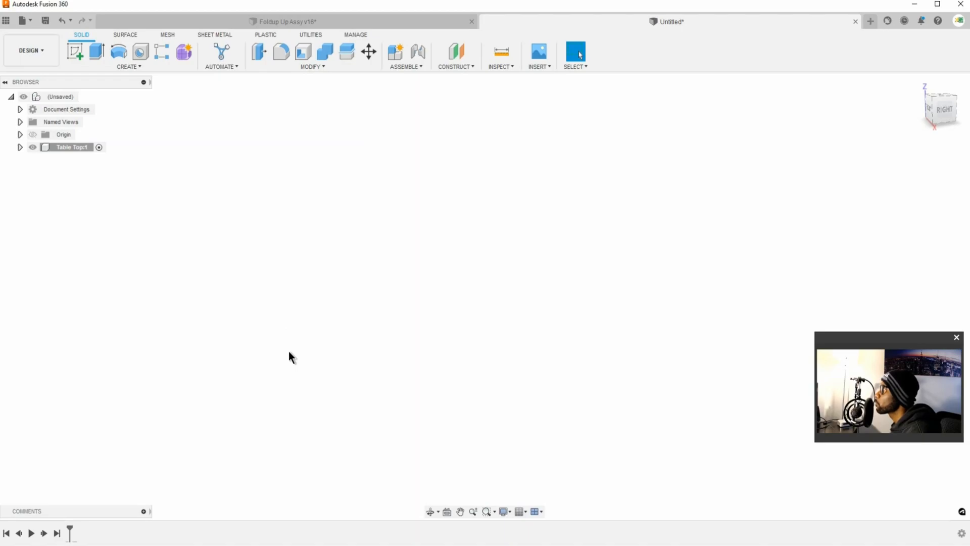
pyautogui.click(20, 146)
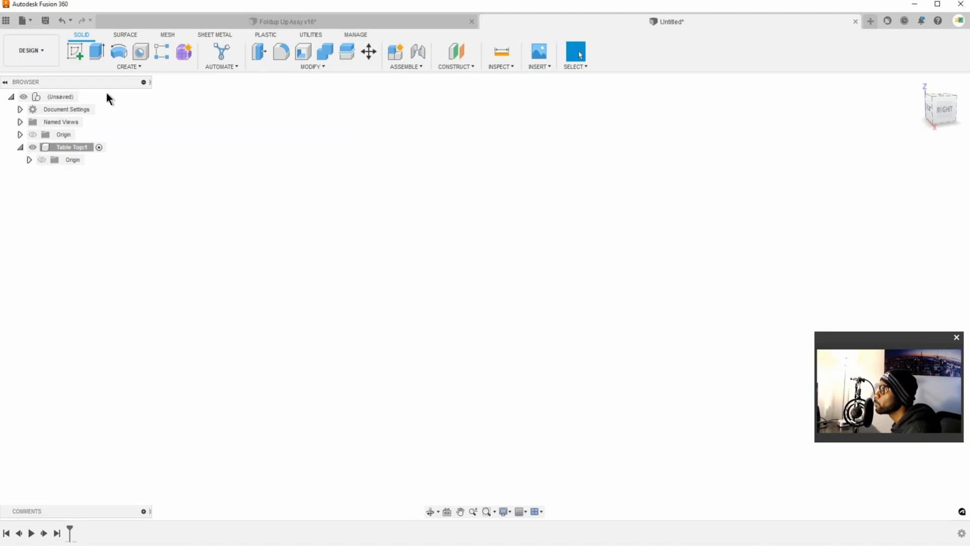
pyautogui.click(19, 135)
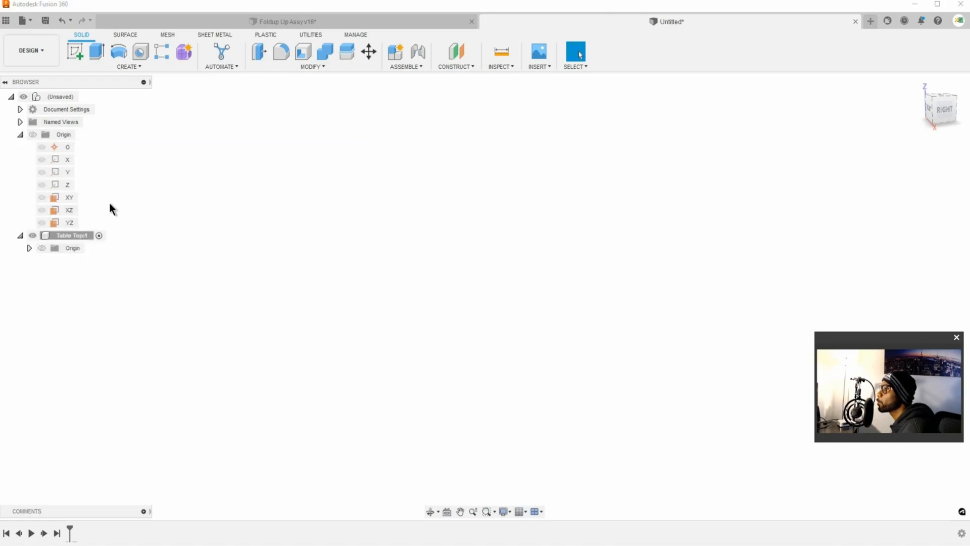
pyautogui.moveTo(124, 220)
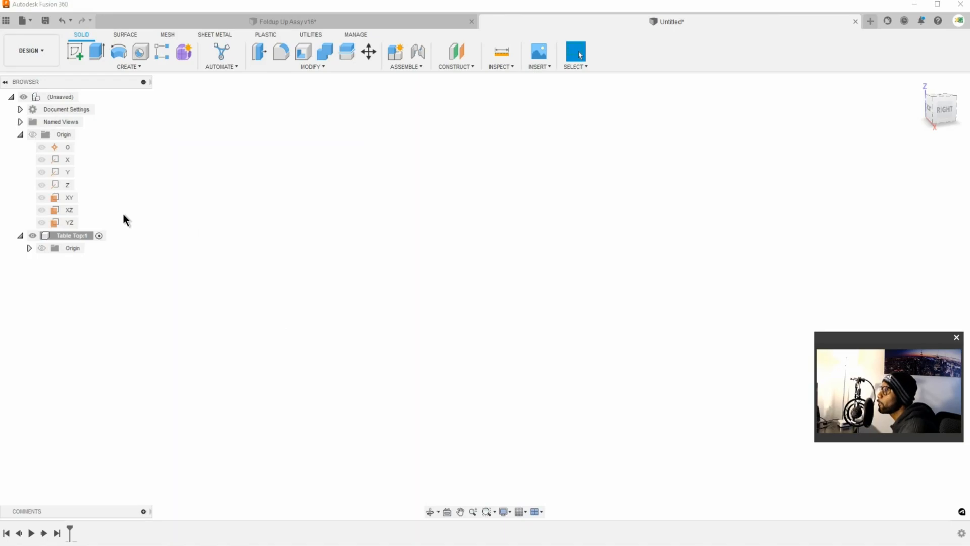
pyautogui.moveTo(99, 141)
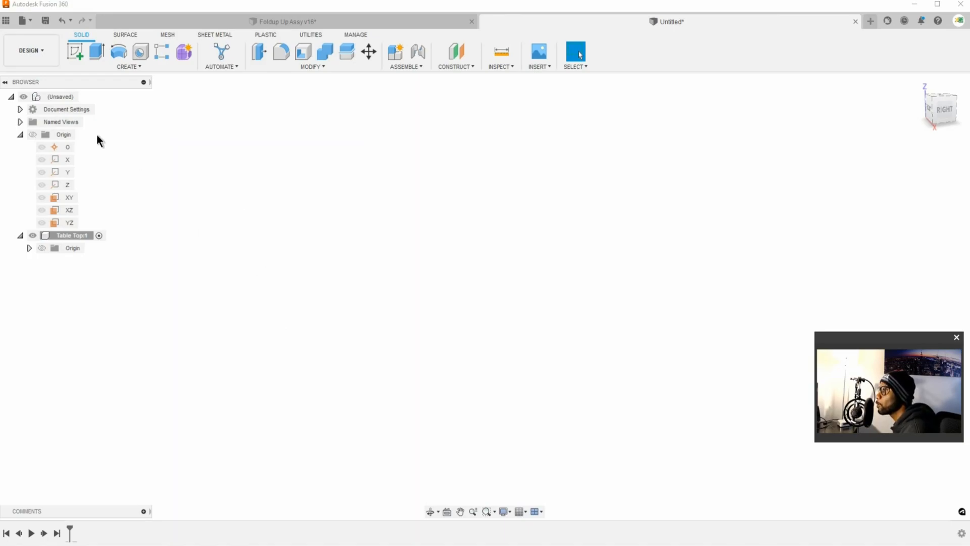
pyautogui.moveTo(475, 244)
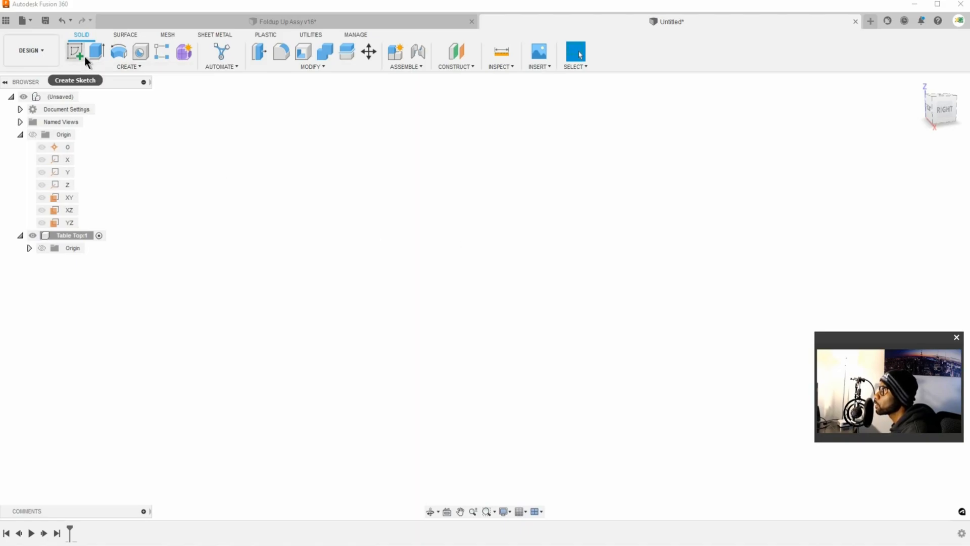
# Step: Start a new sketch and reveal the Create menu's rectangle drawing options
pyautogui.click(75, 52)
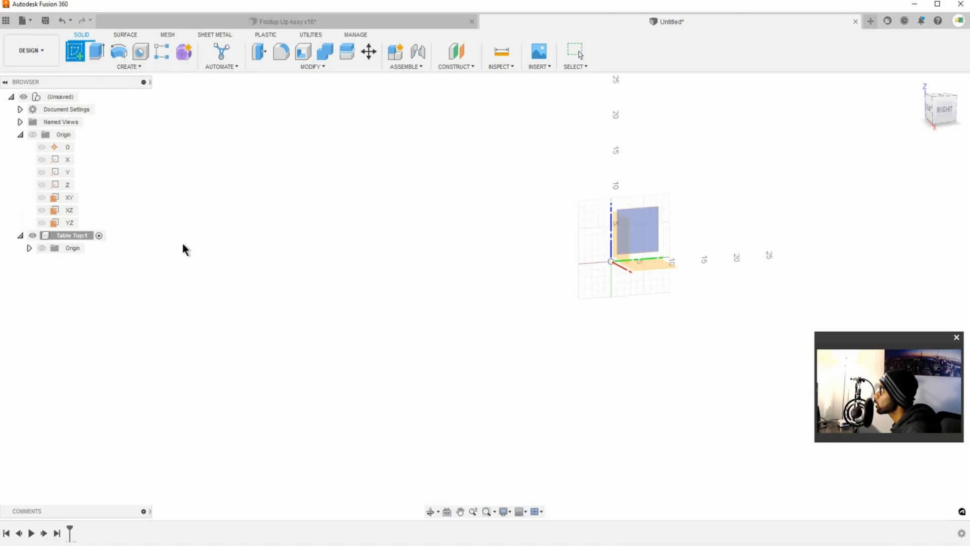
pyautogui.moveTo(172, 265)
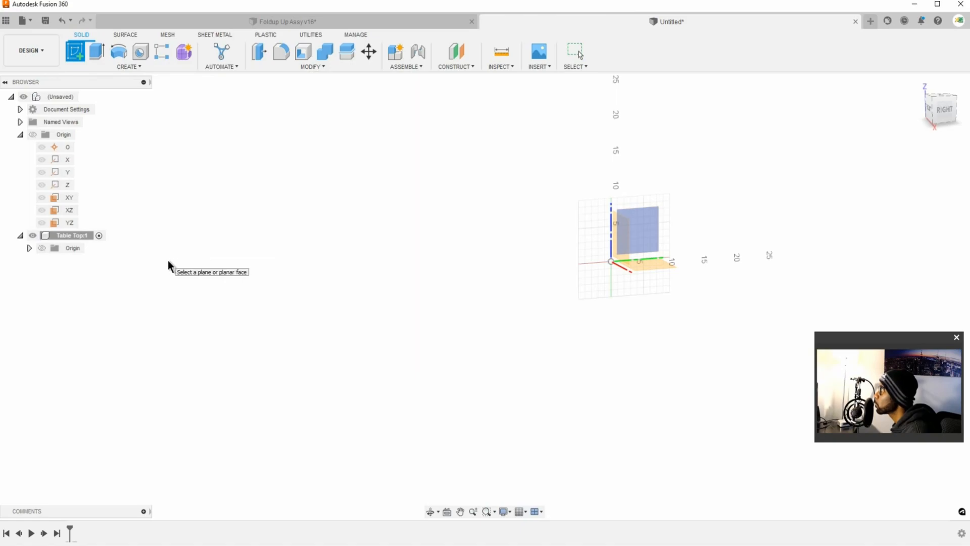
pyautogui.moveTo(507, 262)
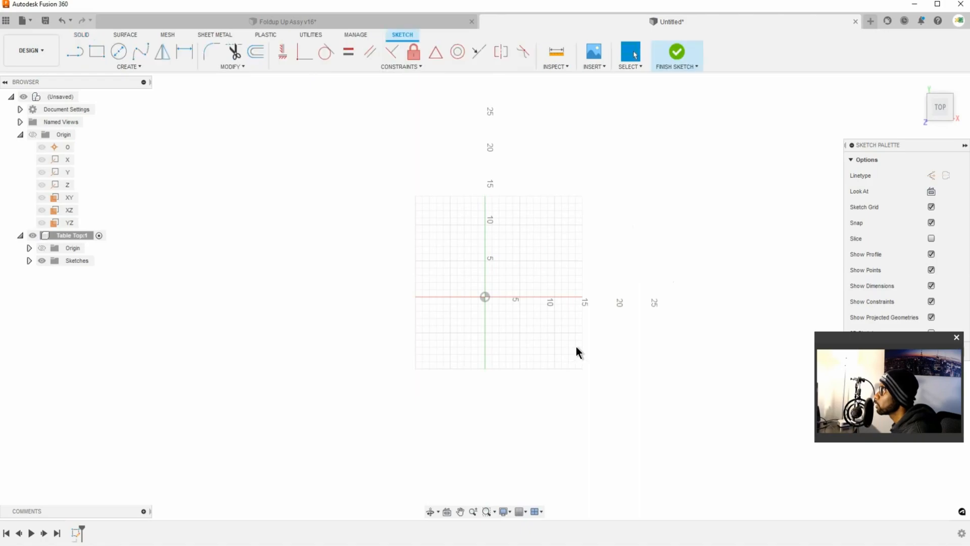
pyautogui.moveTo(96, 52)
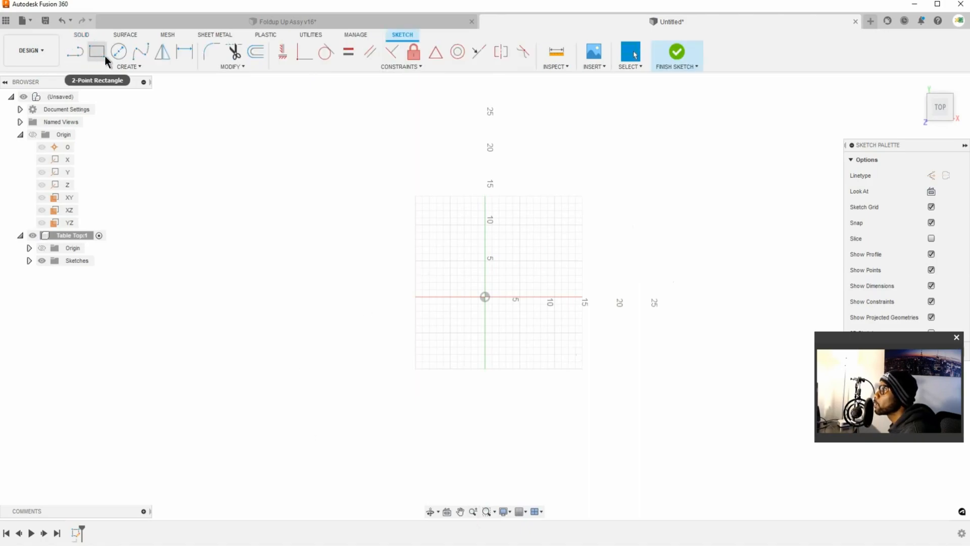
pyautogui.click(128, 67)
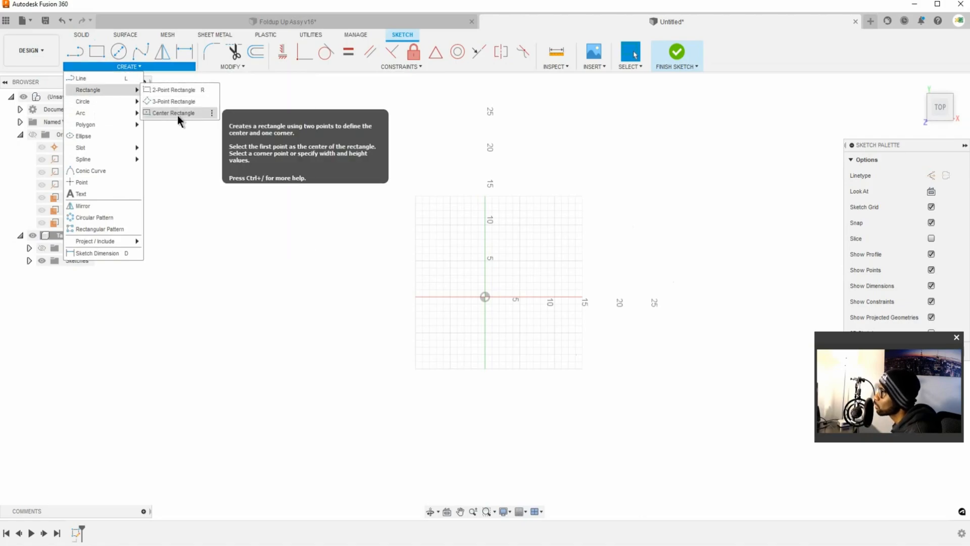
# Step: Draw a center-point rectangle about the origin and finish the tabletop sketch
pyautogui.click(173, 113)
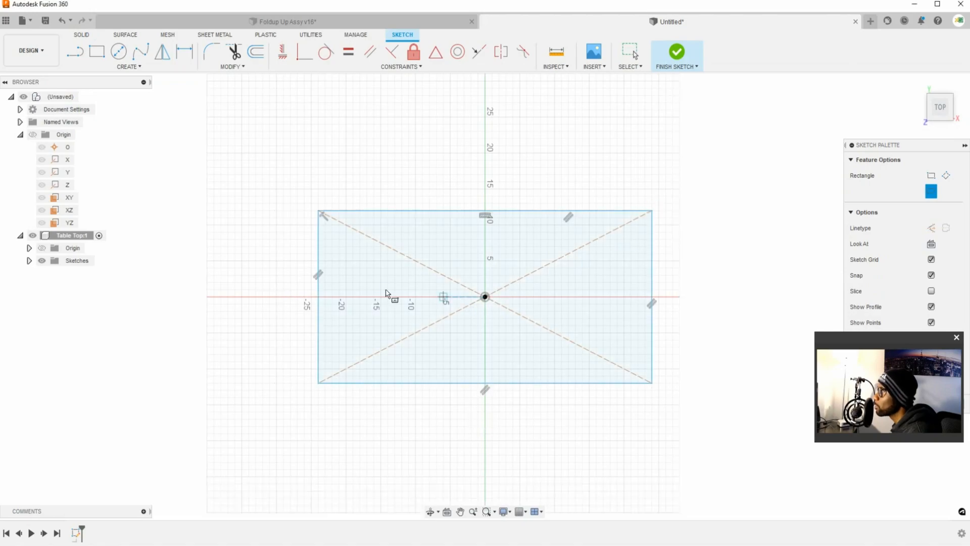
pyautogui.click(630, 52)
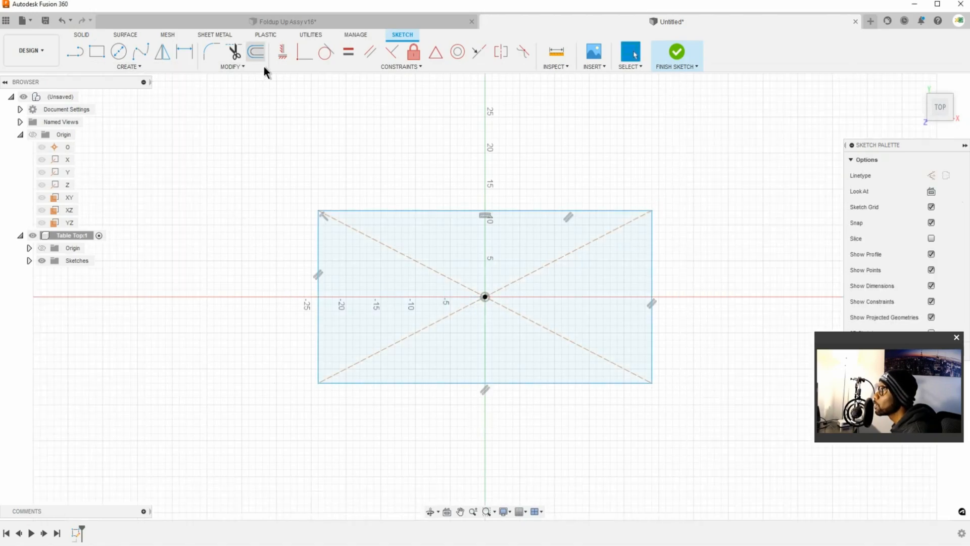
pyautogui.click(184, 52)
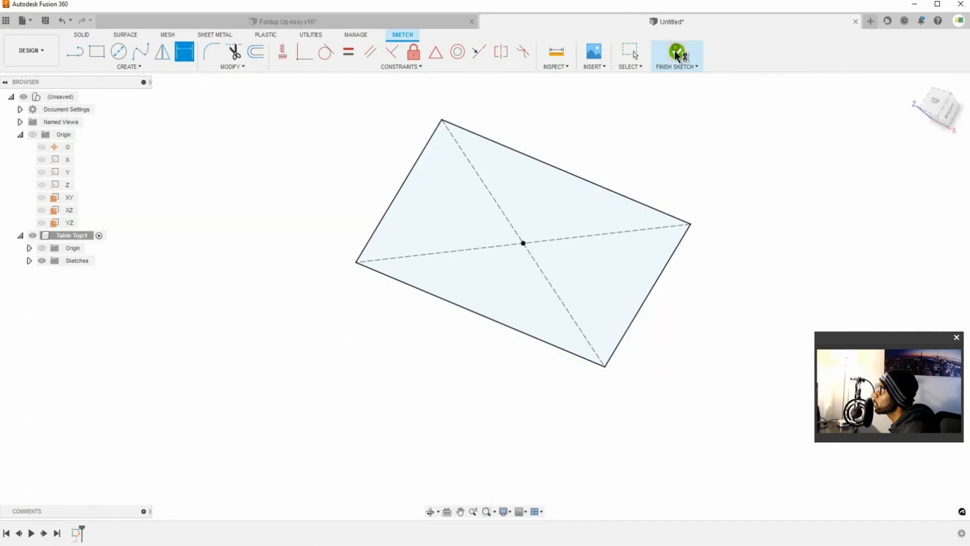
pyautogui.click(675, 55)
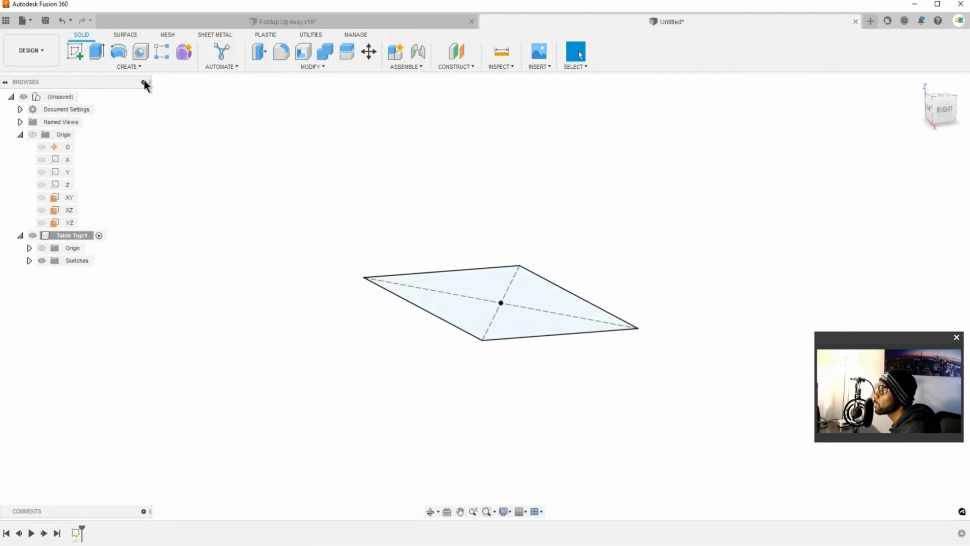
# Step: Extrude the rectangle profile 3/4 inch into a new solid tabletop body
pyautogui.click(96, 51)
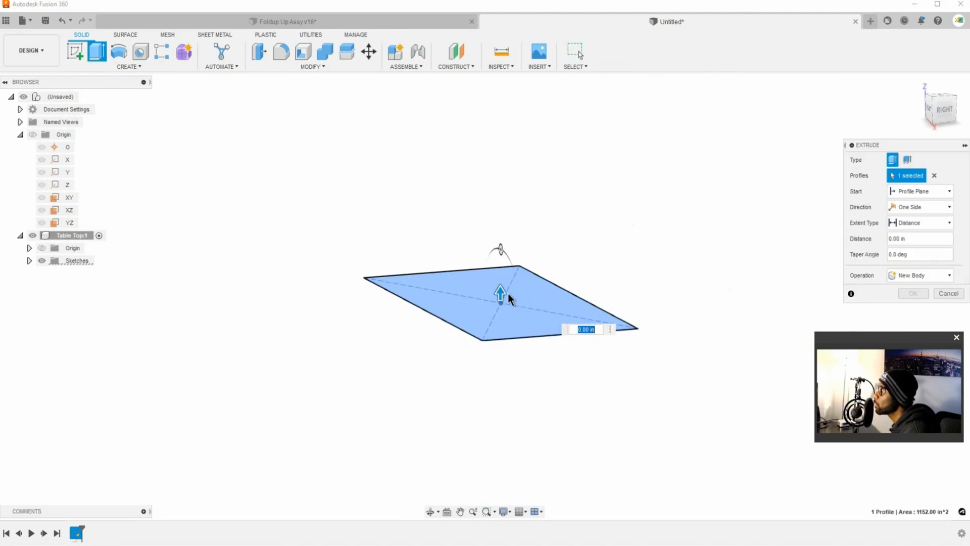
pyautogui.moveTo(501, 292)
pyautogui.write('( 3 / 4 ) * 1')
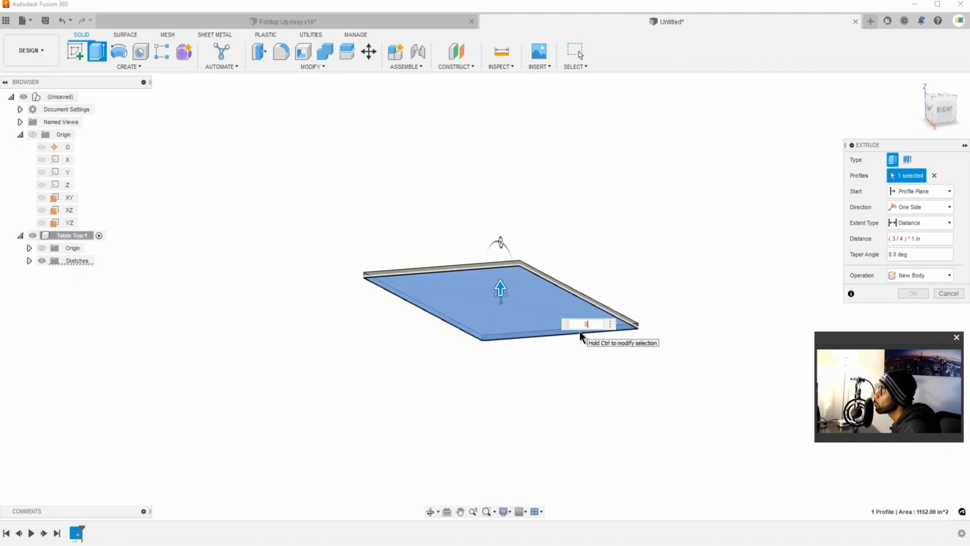
pyautogui.write('0.75 in')
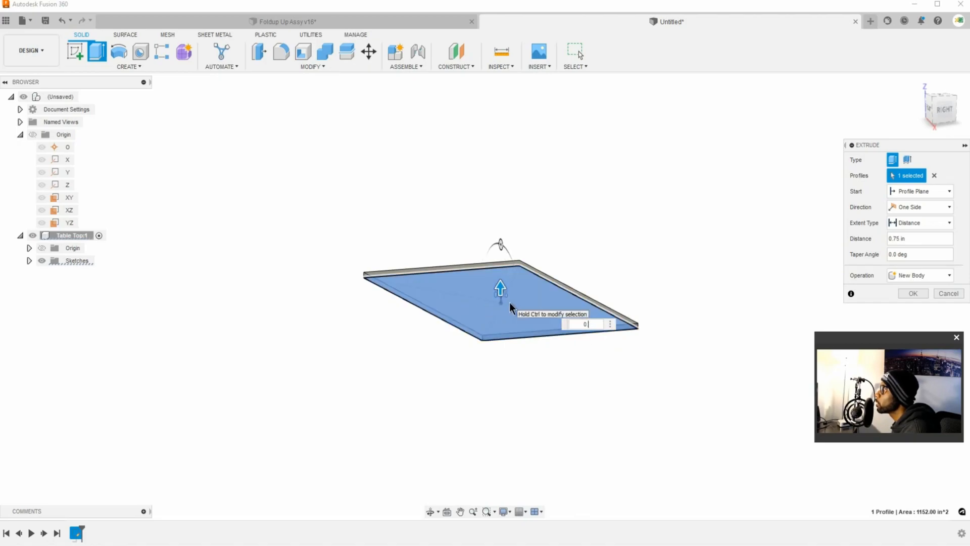
pyautogui.write('34')
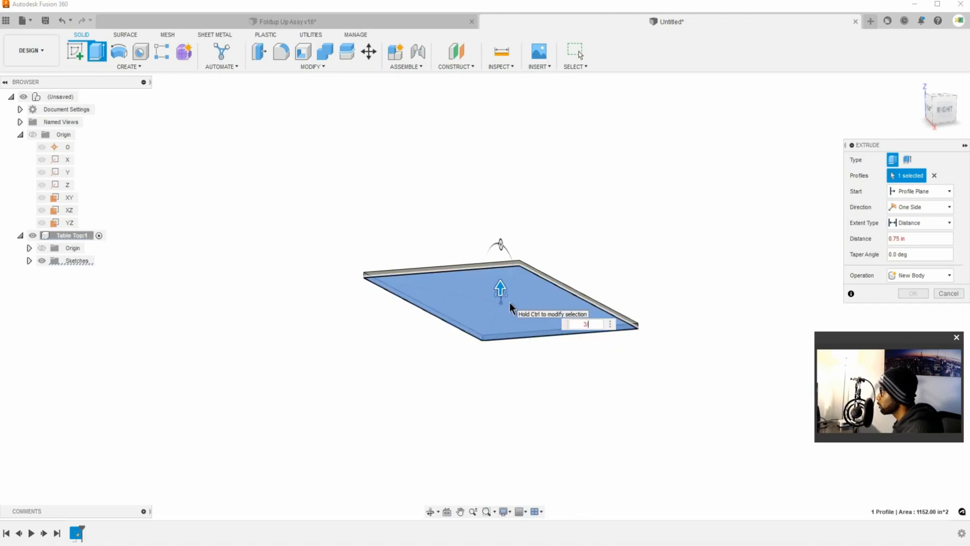
pyautogui.write('3/4')
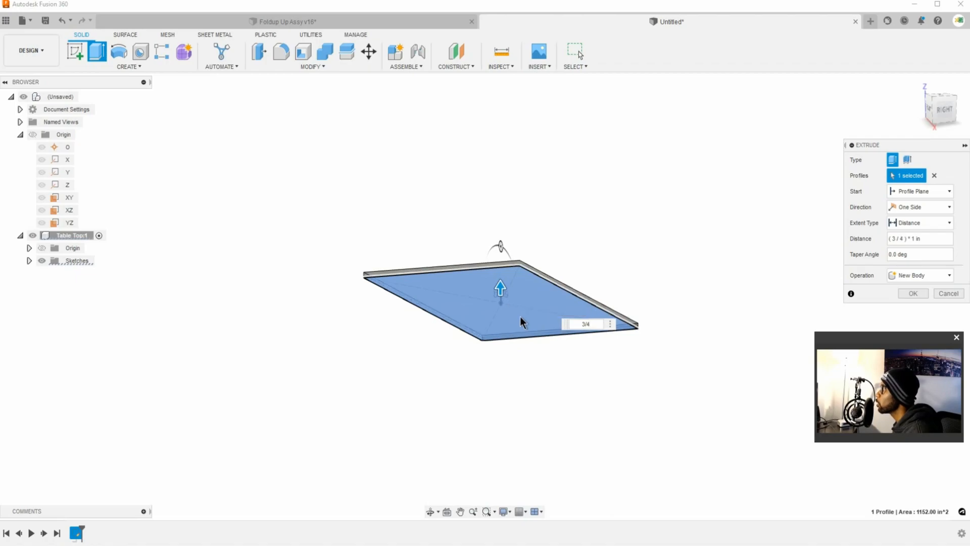
pyautogui.moveTo(521, 321)
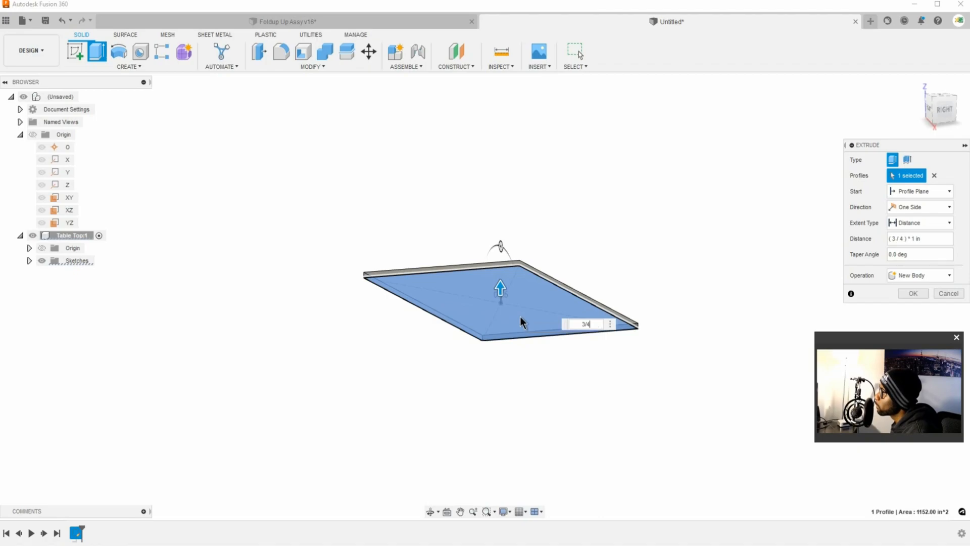
pyautogui.moveTo(579, 315)
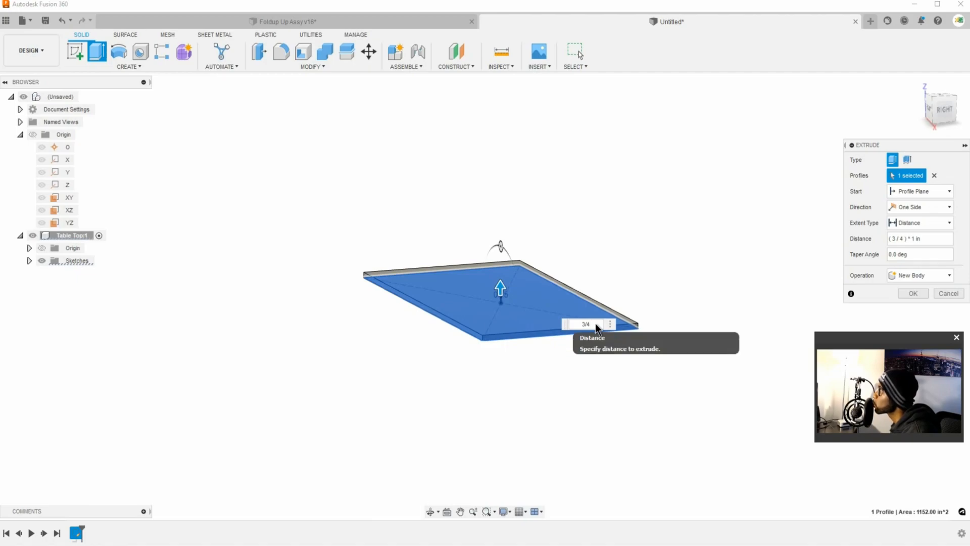
pyautogui.click(912, 293)
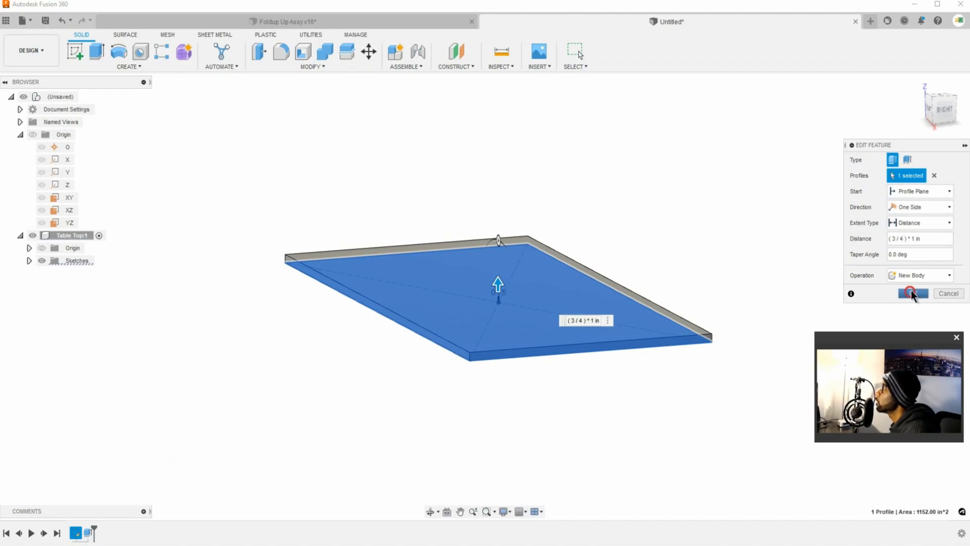
# Step: Confirm the extrusion, save the design as 'Simple Workbench 1', and save a version
pyautogui.click(912, 292)
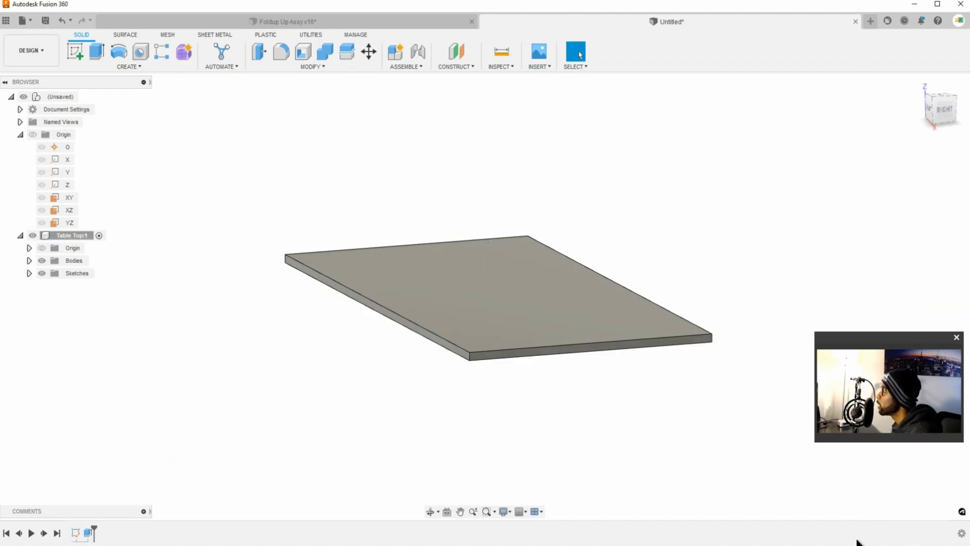
pyautogui.moveTo(361, 352)
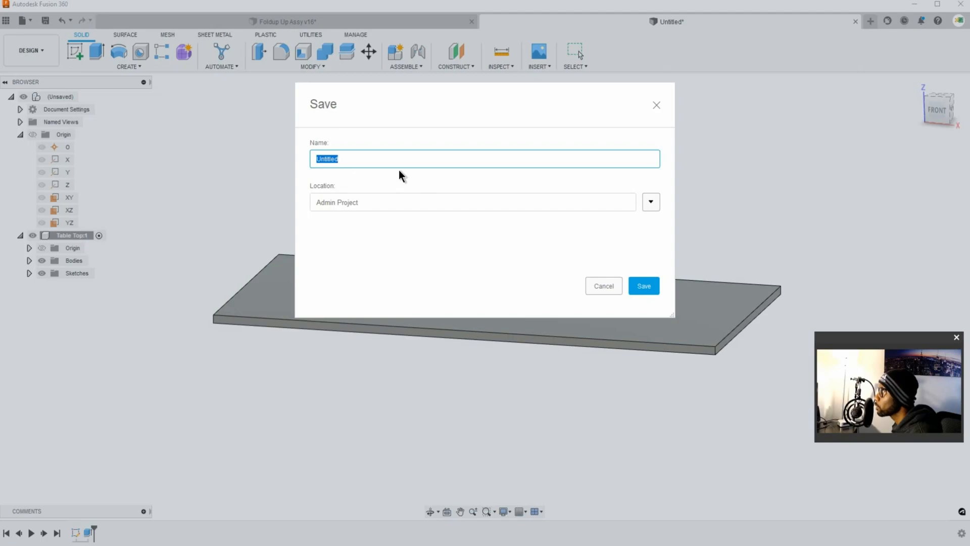
pyautogui.write('S')
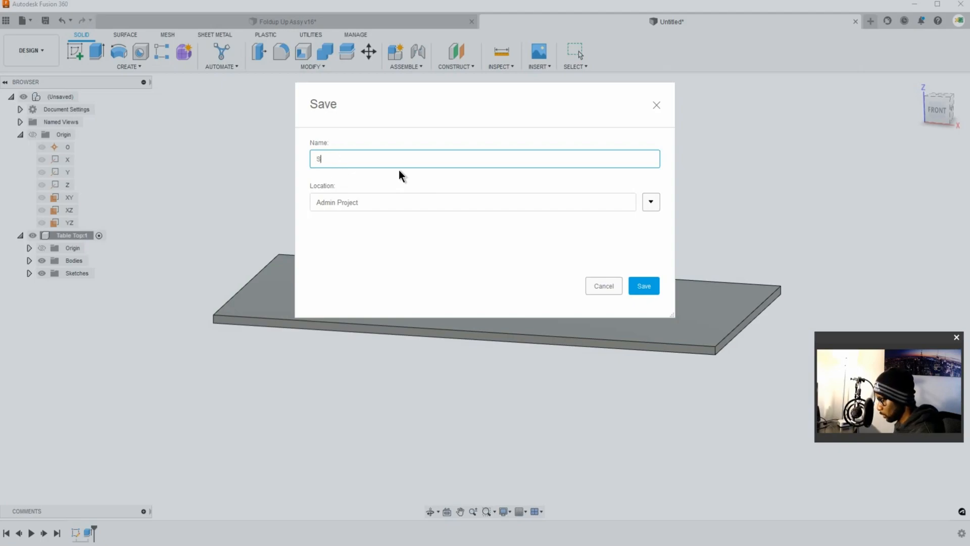
pyautogui.write('imple W')
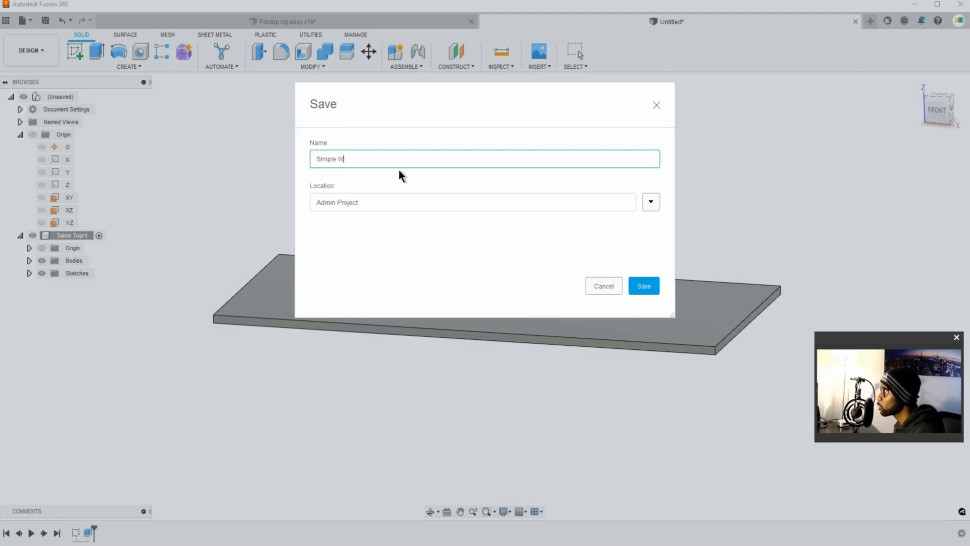
pyautogui.write('orkbe')
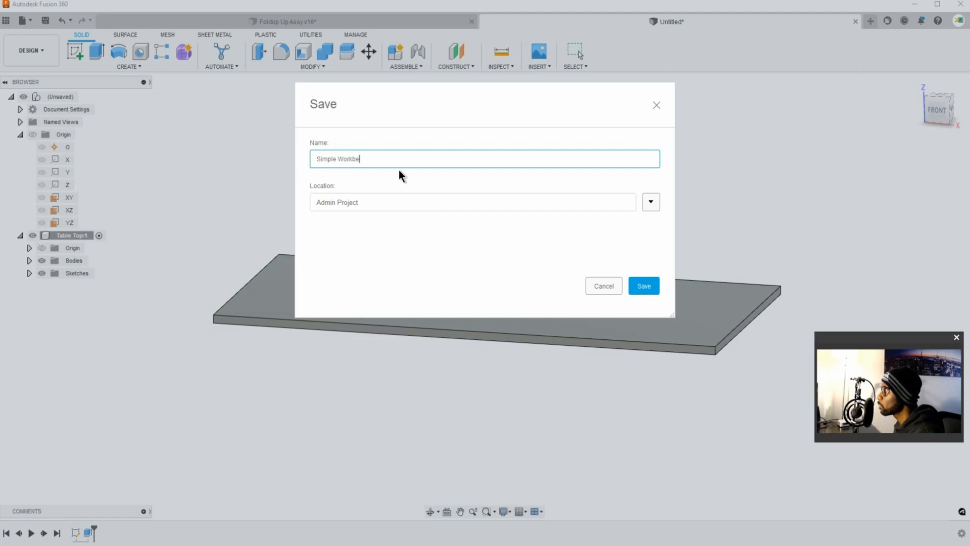
pyautogui.click(643, 285)
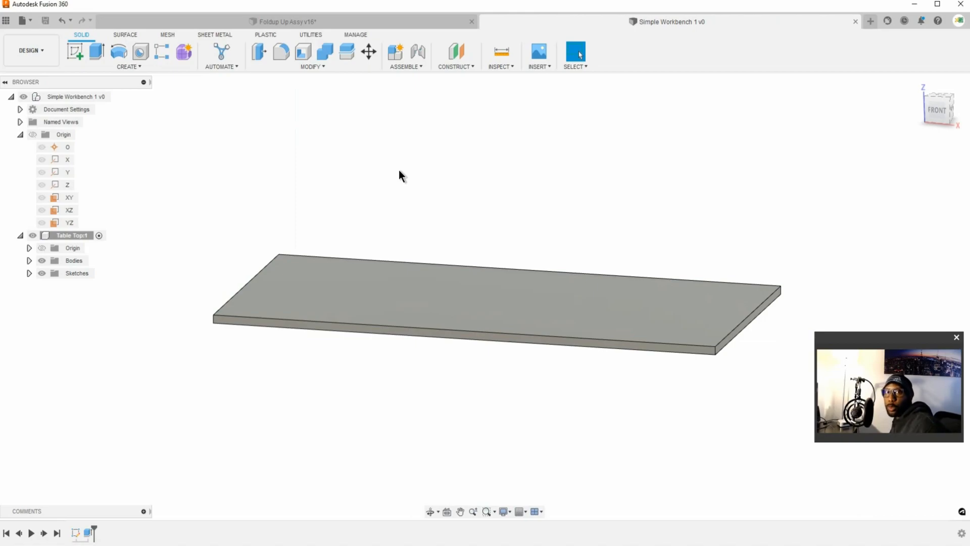
pyautogui.press('ctrl+s')
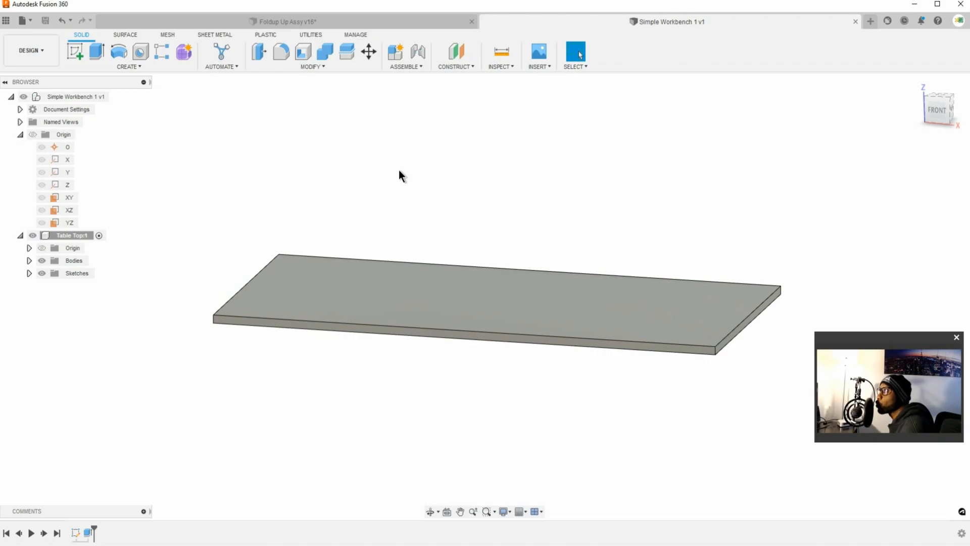
pyautogui.moveTo(407, 179)
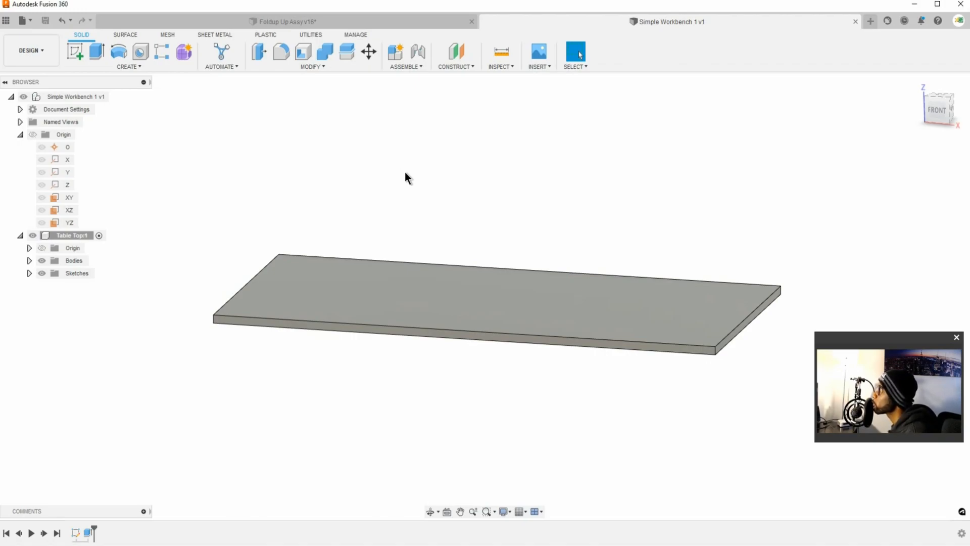
pyautogui.moveTo(311, 193)
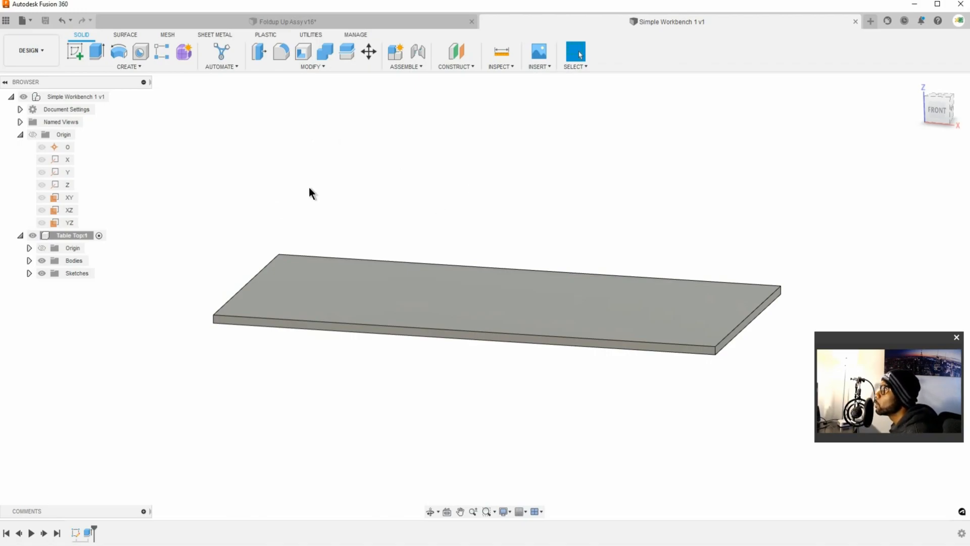
pyautogui.moveTo(408, 239)
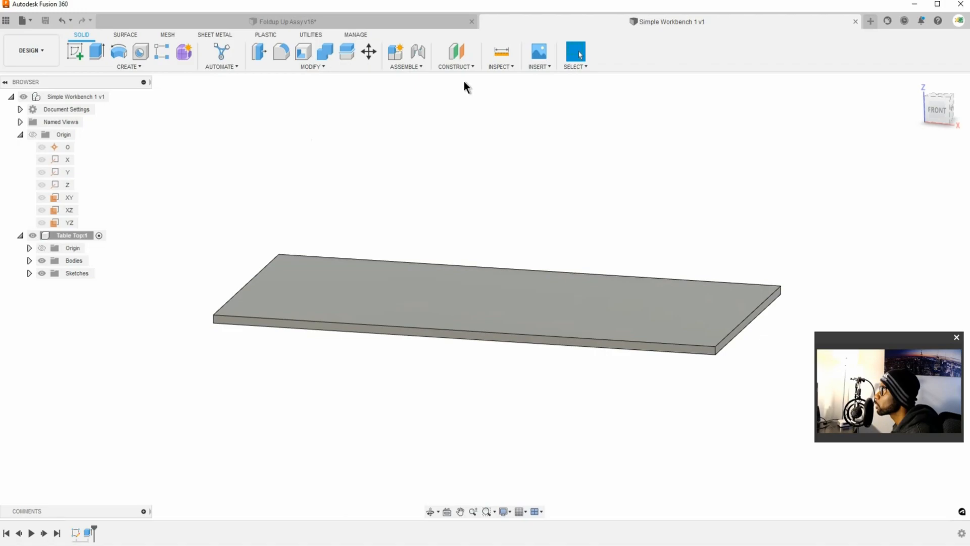
# Step: Create a new component named 'Front back apron' inside Table Top
pyautogui.click(417, 52)
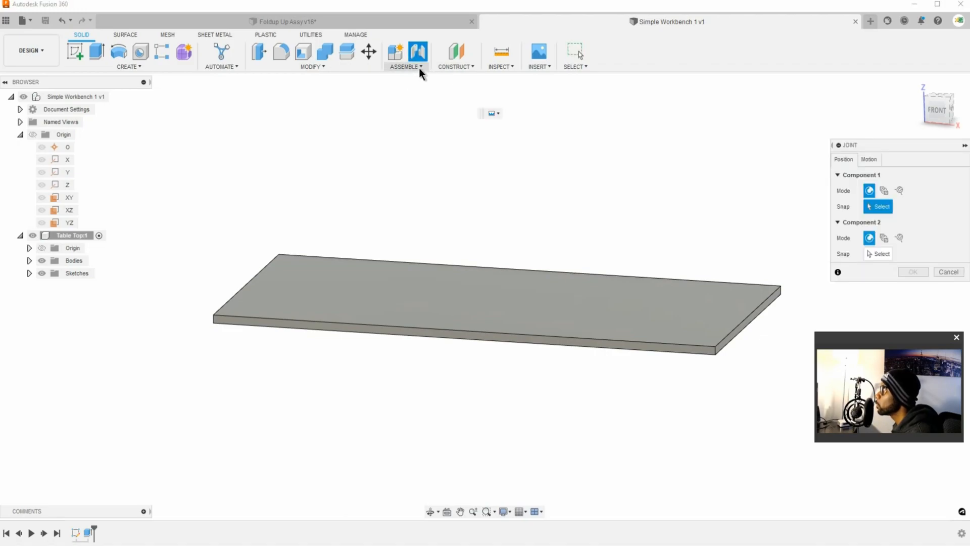
pyautogui.click(394, 52)
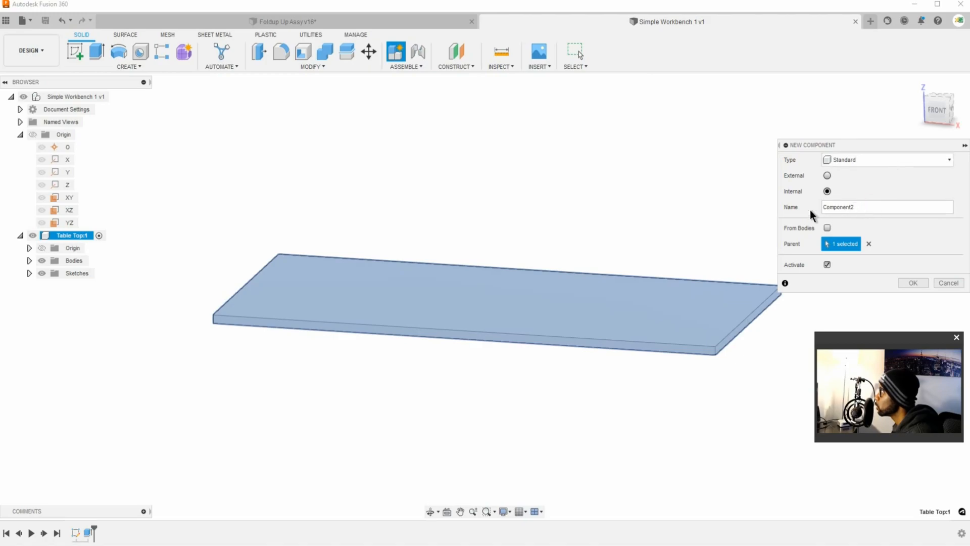
pyautogui.click(885, 206)
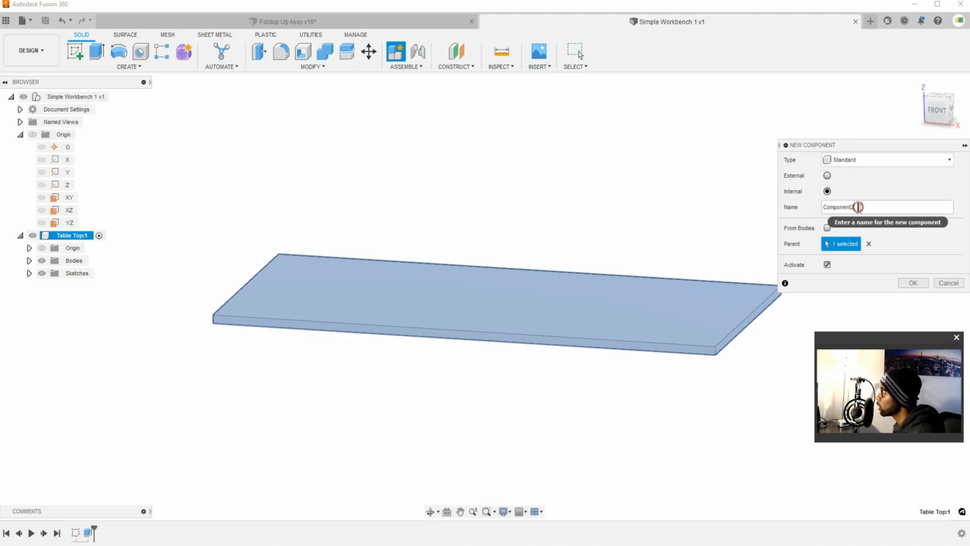
pyautogui.write('Fr')
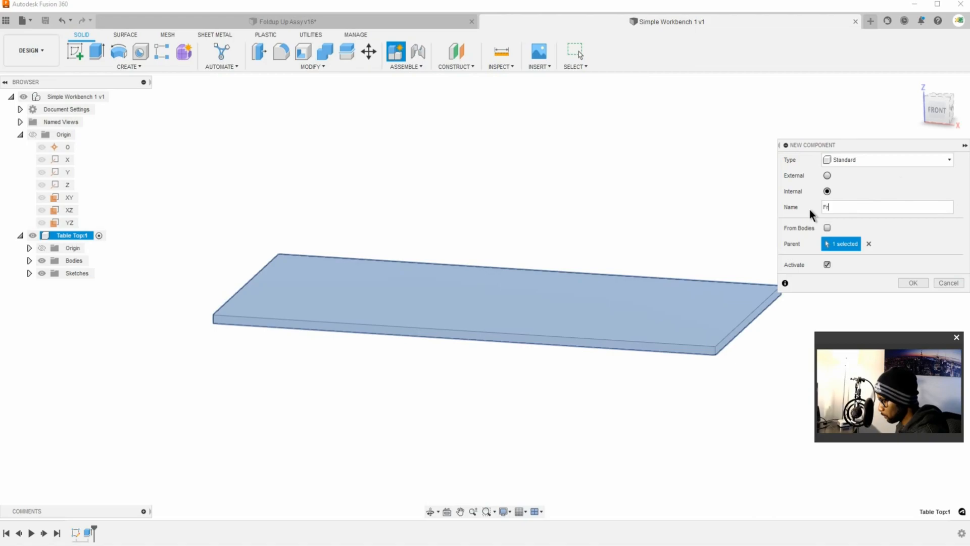
pyautogui.write('ont back')
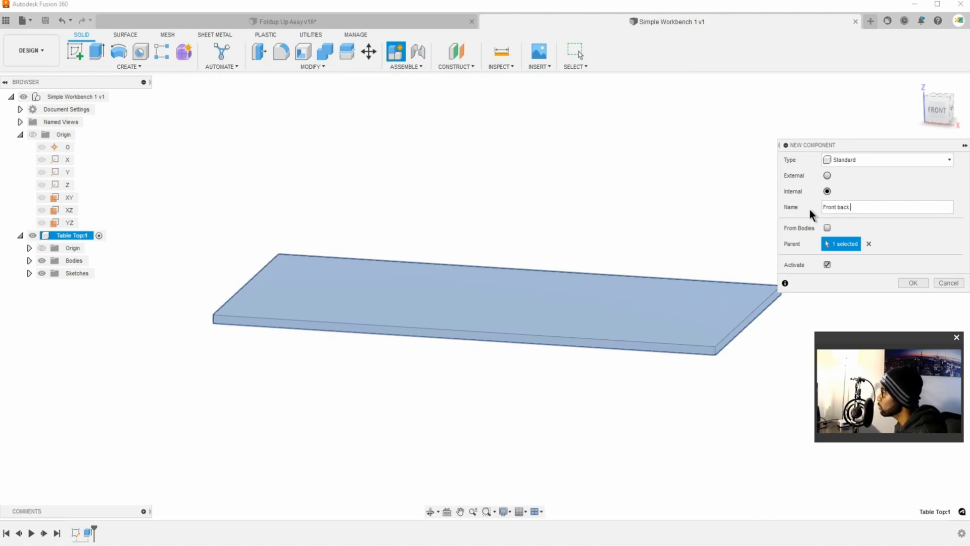
pyautogui.write('a')
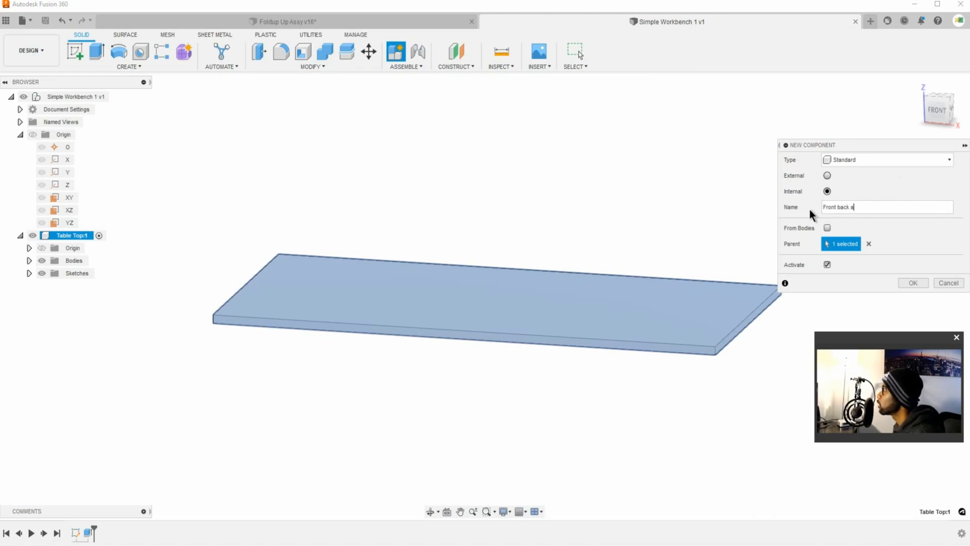
pyautogui.click(912, 283)
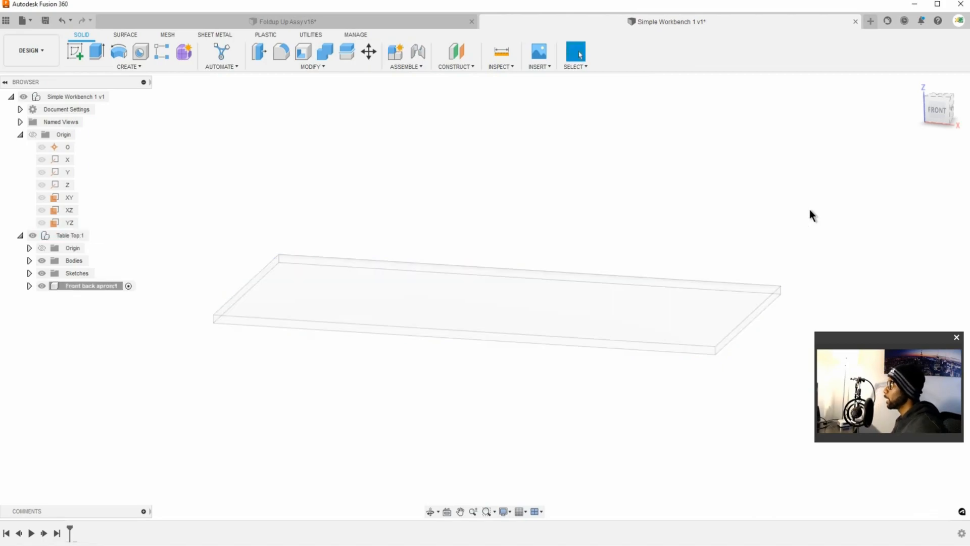
pyautogui.moveTo(765, 203)
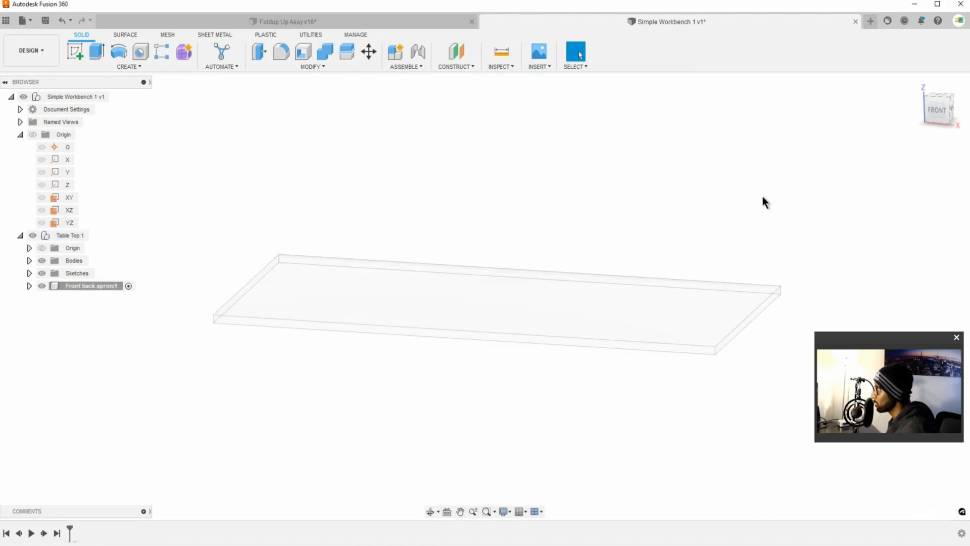
pyautogui.moveTo(755, 205)
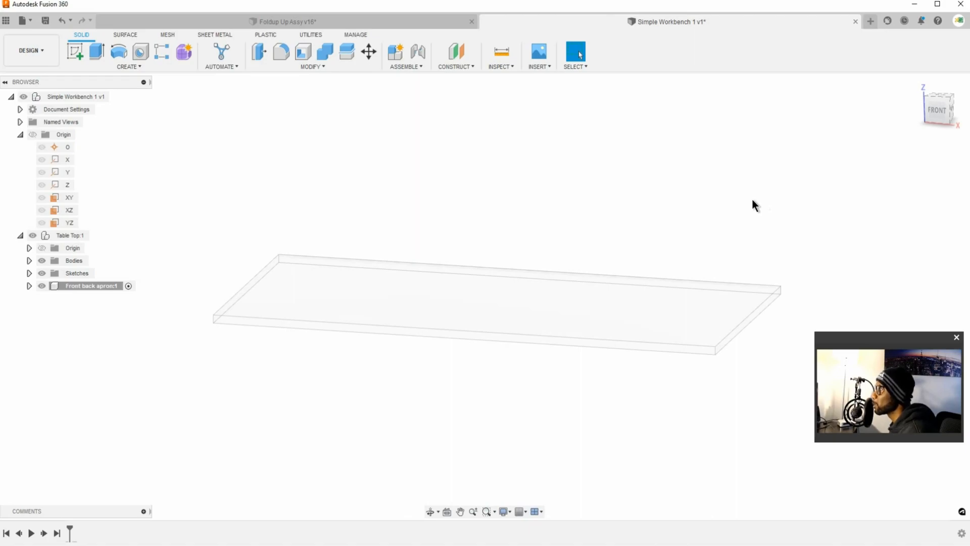
pyautogui.moveTo(499, 174)
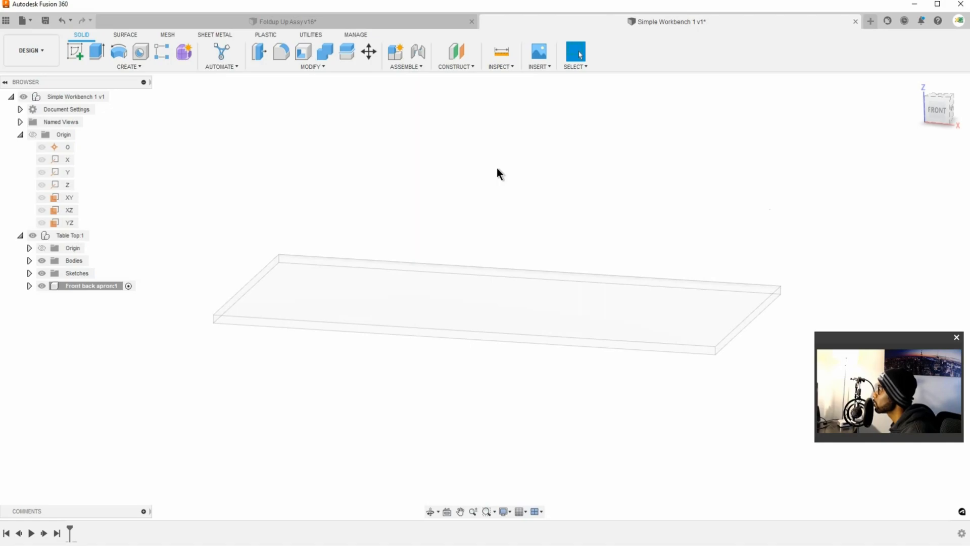
pyautogui.moveTo(280, 30)
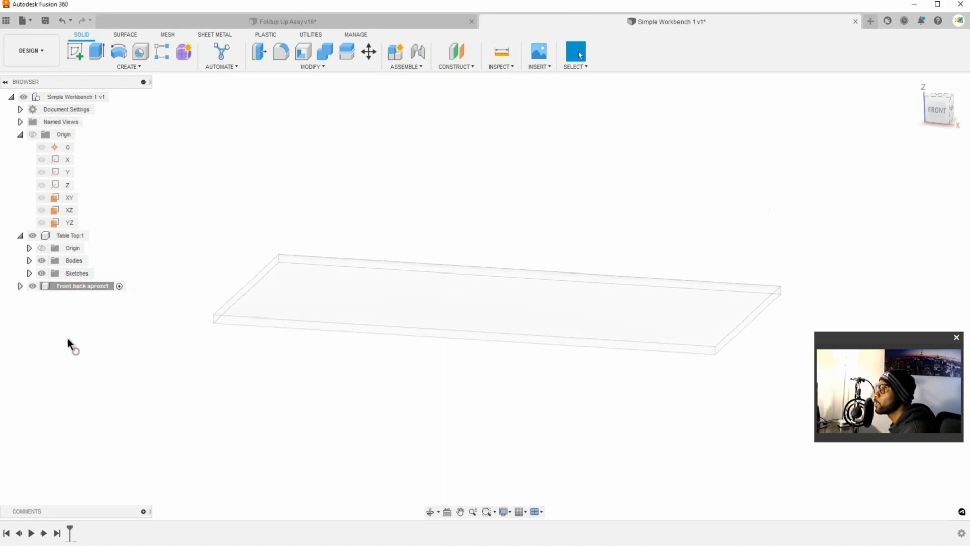
# Step: Expand Front back apron in the Browser and orbit toward the tabletop's right side
pyautogui.click(28, 285)
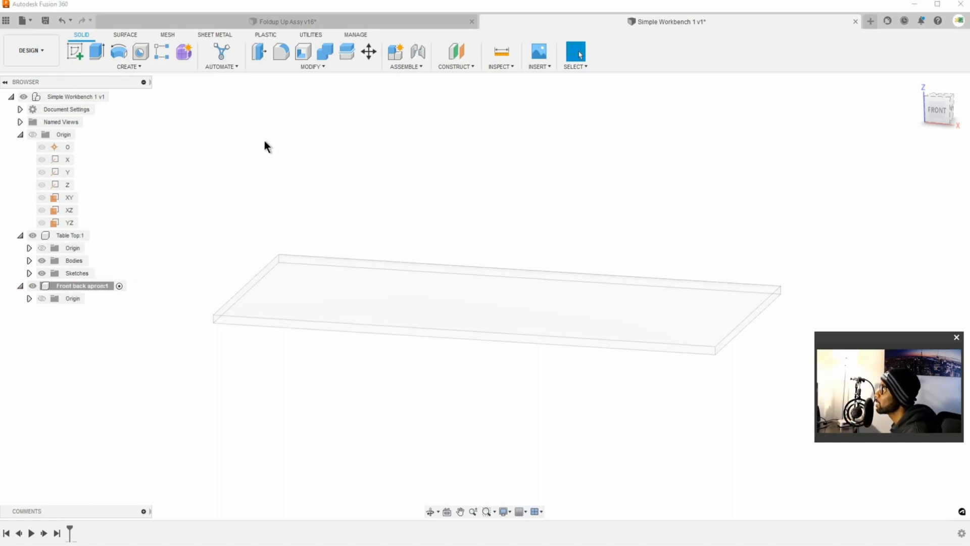
pyautogui.moveTo(210, 279)
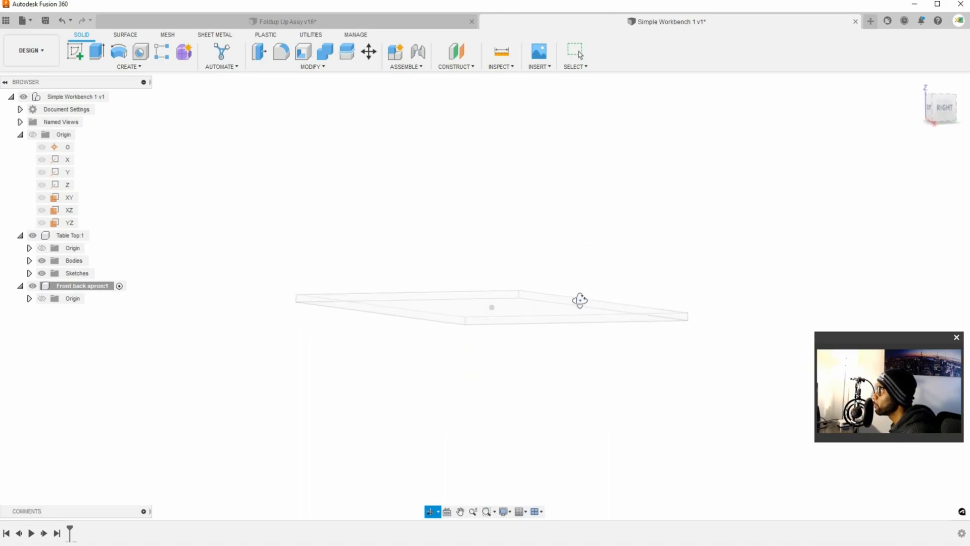
pyautogui.click(574, 53)
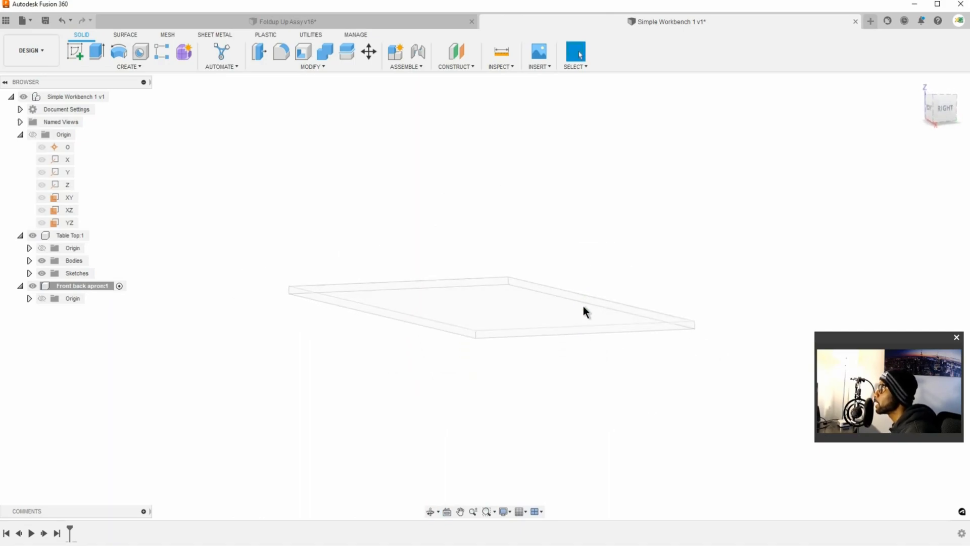
pyautogui.moveTo(427, 339)
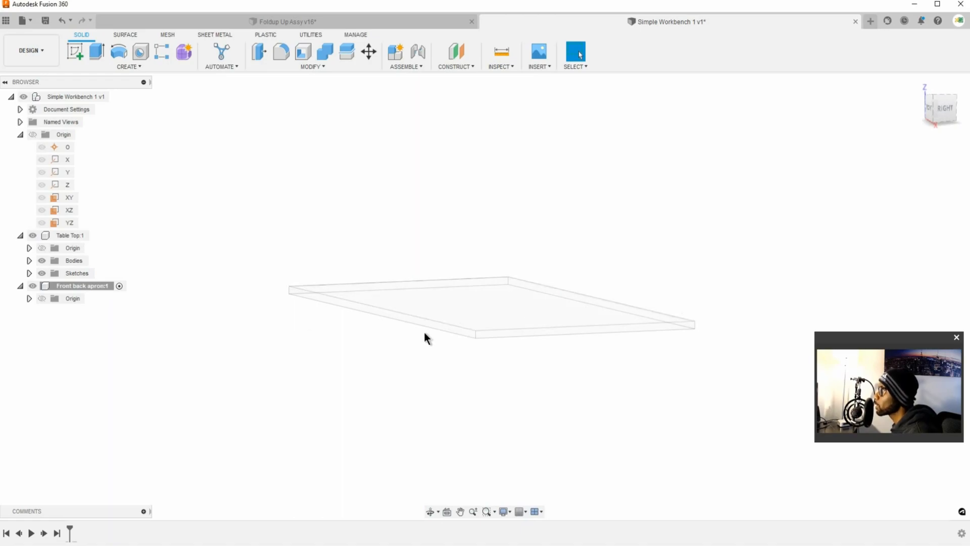
pyautogui.moveTo(217, 105)
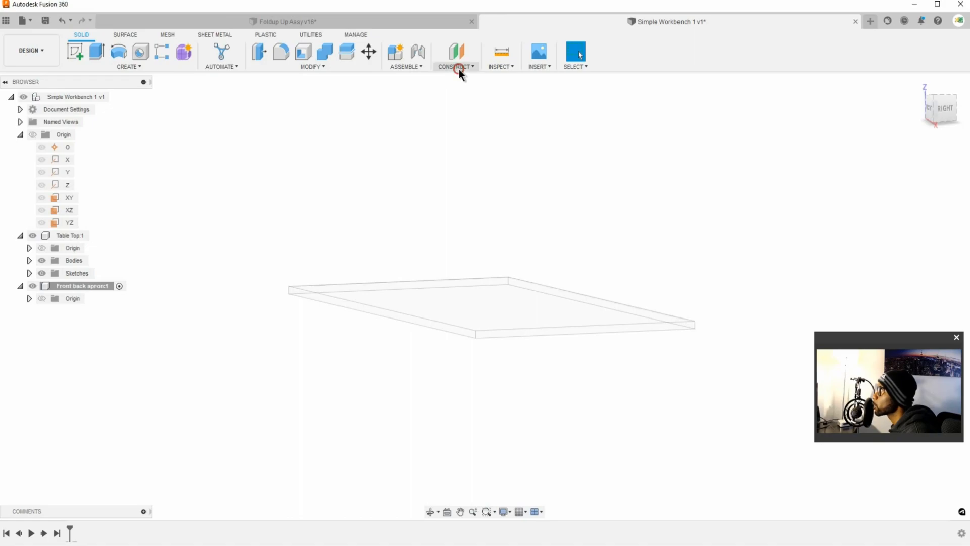
pyautogui.click(456, 52)
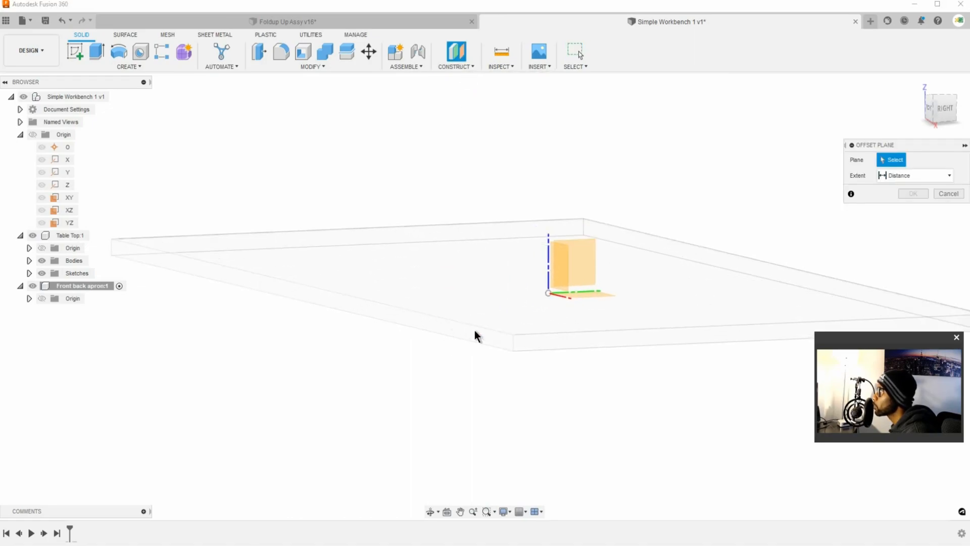
pyautogui.moveTo(464, 351)
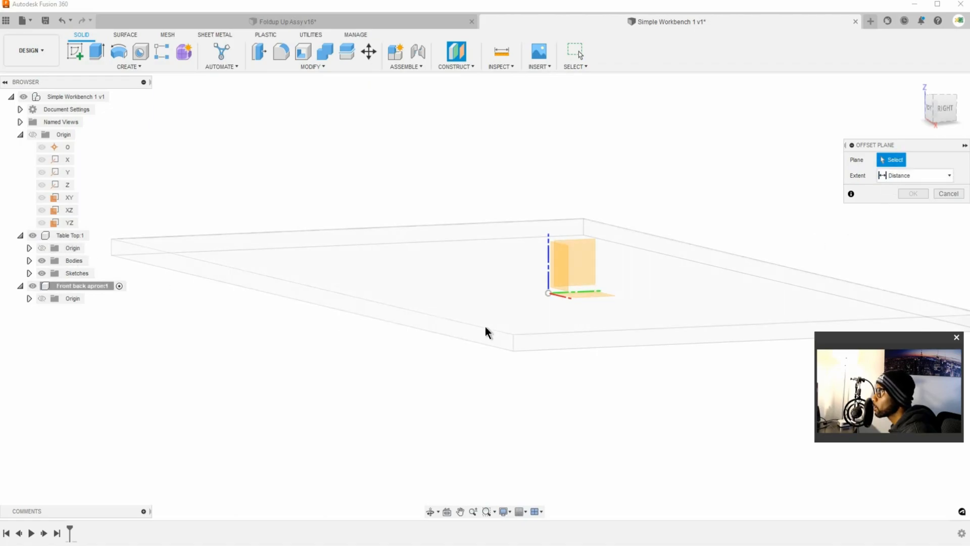
pyautogui.click(33, 235)
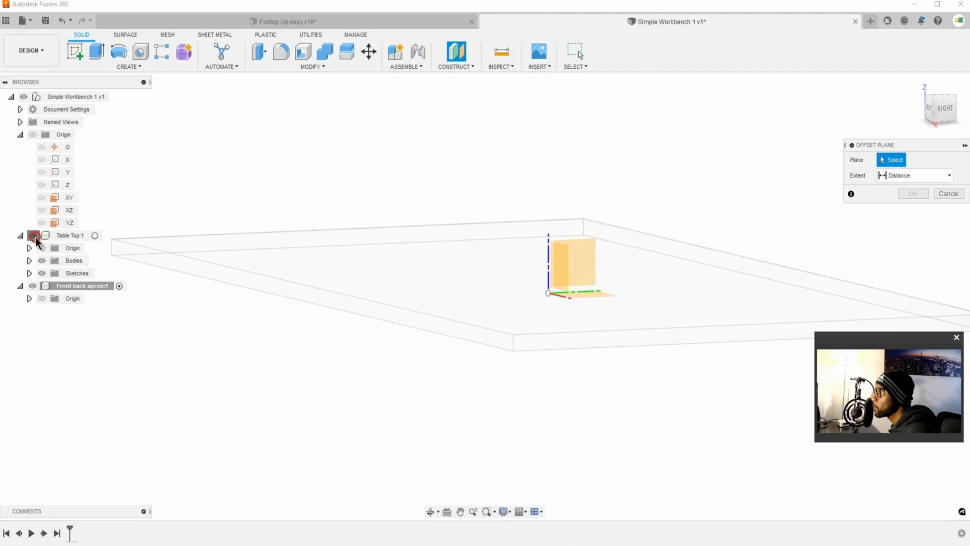
pyautogui.click(948, 193)
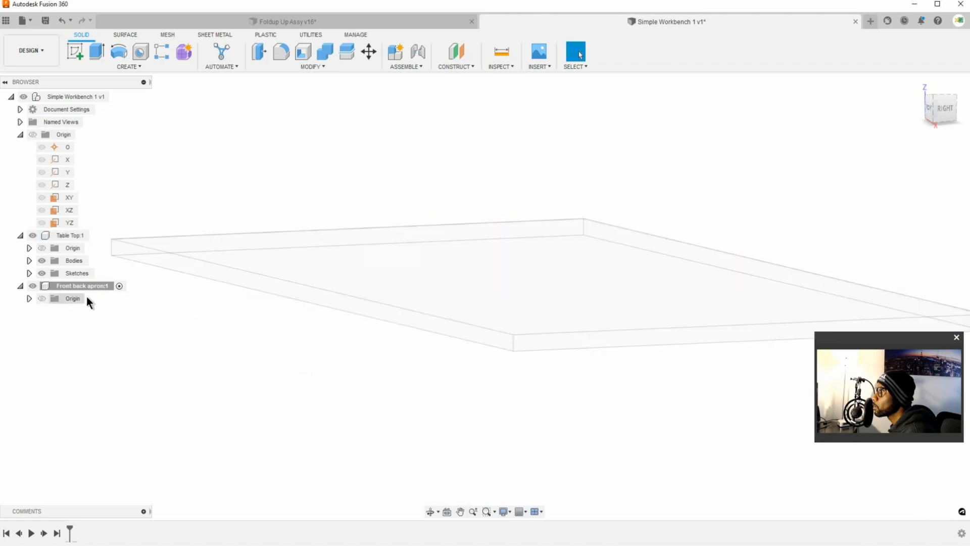
pyautogui.moveTo(111, 295)
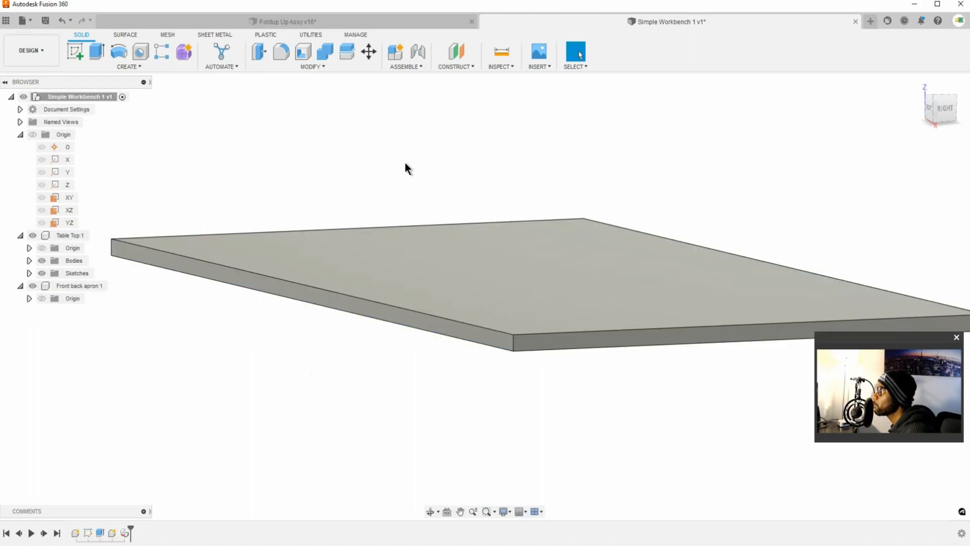
pyautogui.moveTo(488, 94)
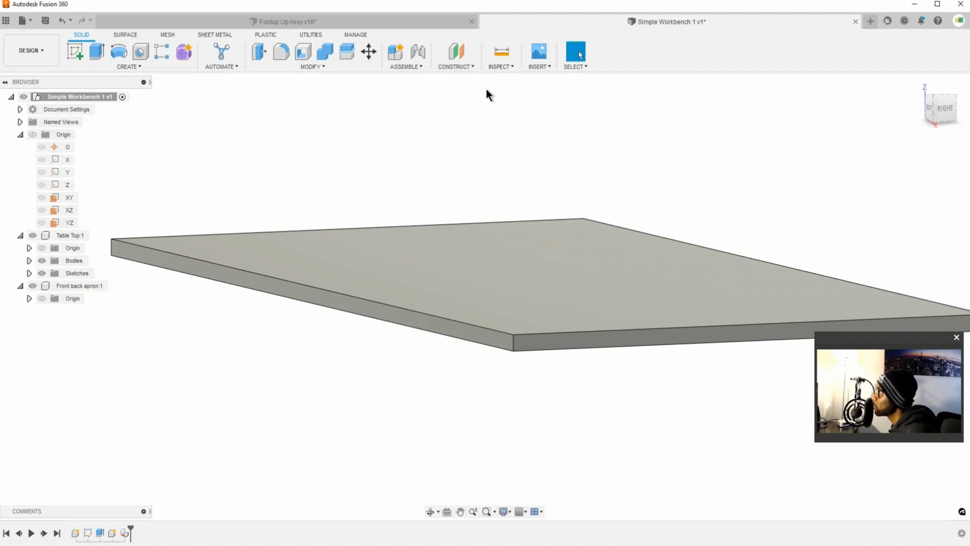
# Step: Create an offset construction plane -0.50 in from the tabletop's front face
pyautogui.click(456, 56)
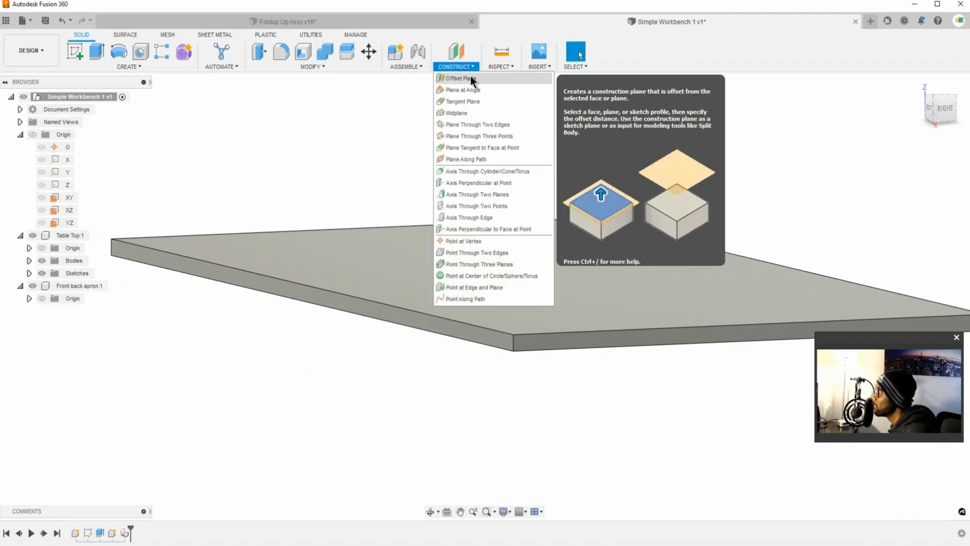
pyautogui.click(457, 78)
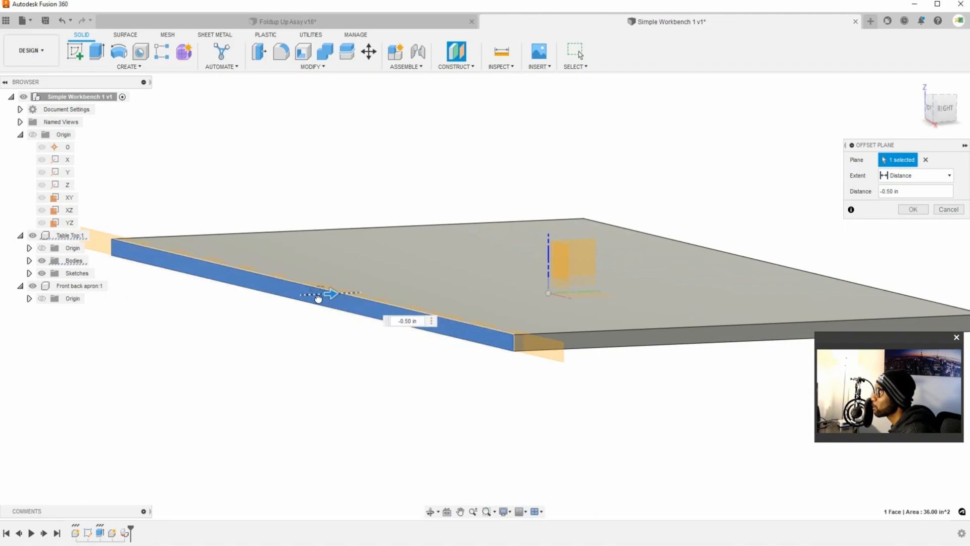
pyautogui.click(407, 320)
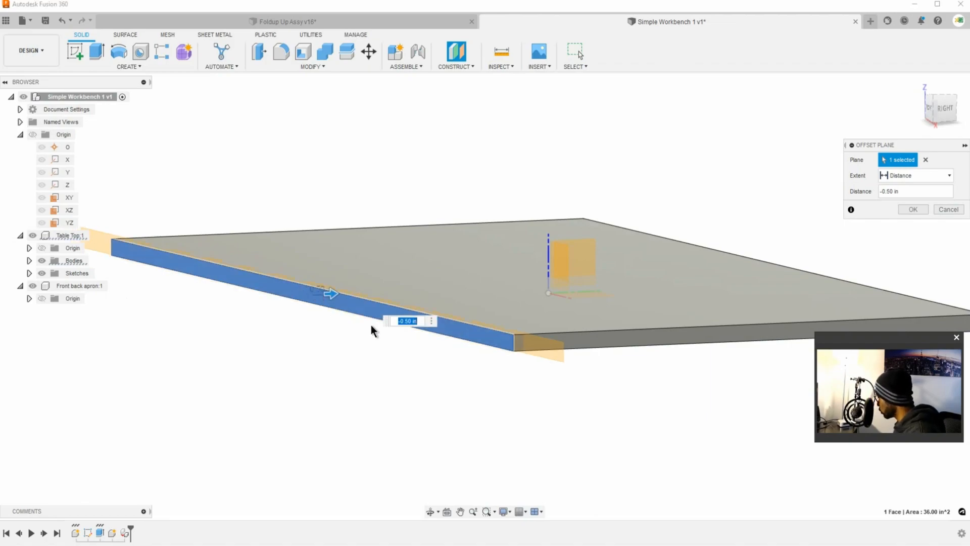
pyautogui.click(912, 209)
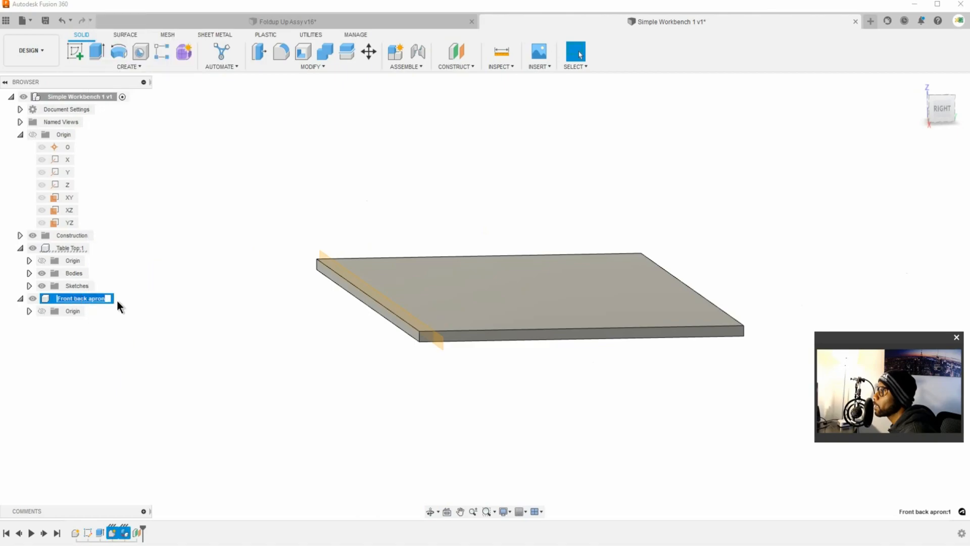
# Step: Activate Front back apron and draw a 2-point rectangle beneath the tabletop on XZ
pyautogui.press('Return')
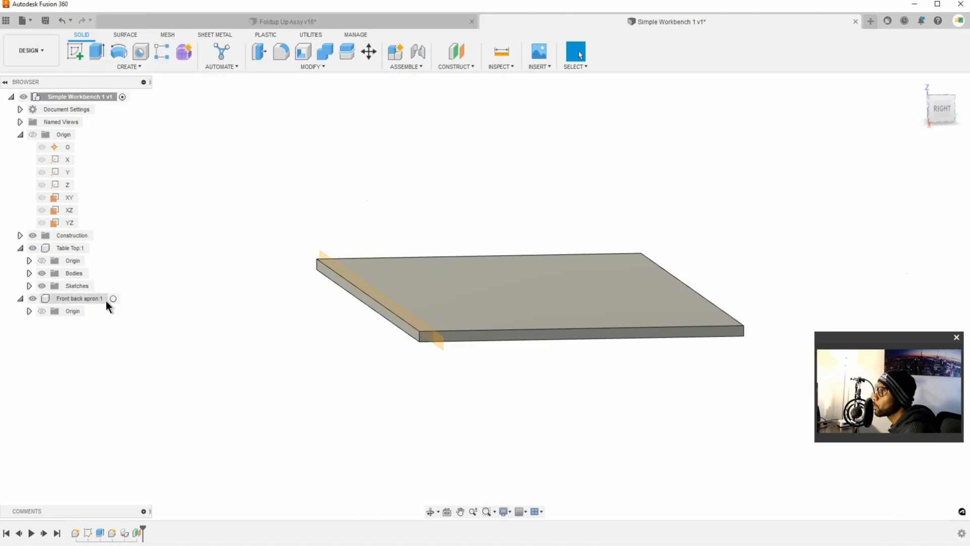
pyautogui.click(78, 298)
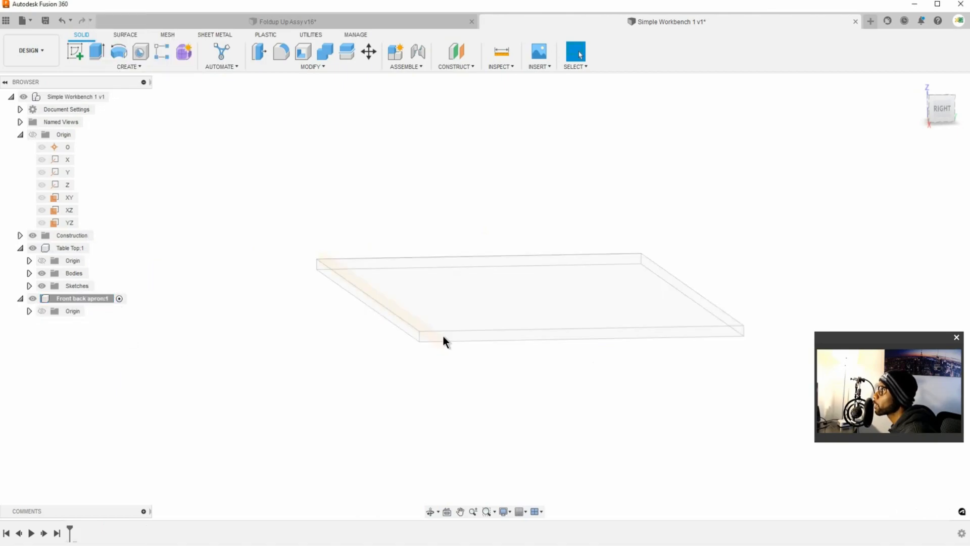
pyautogui.moveTo(234, 160)
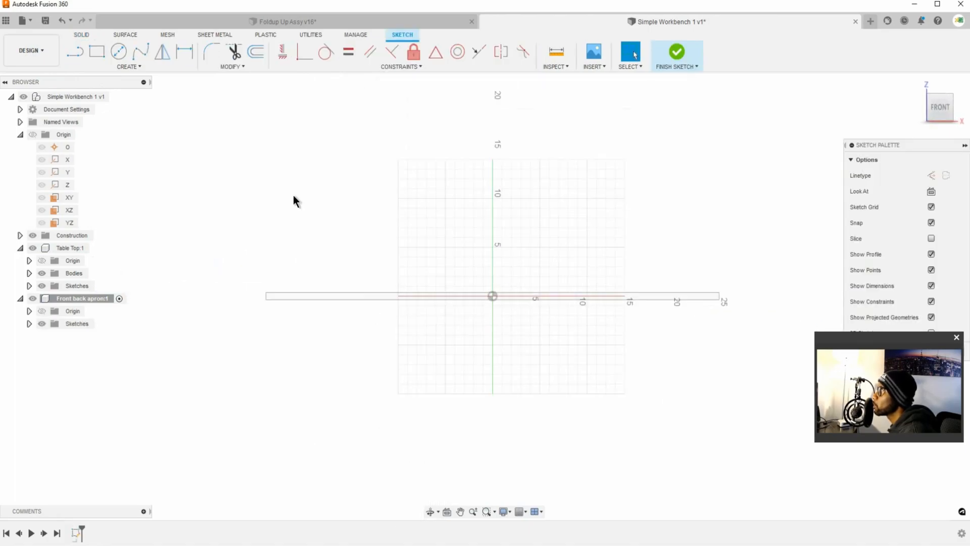
pyautogui.moveTo(164, 52)
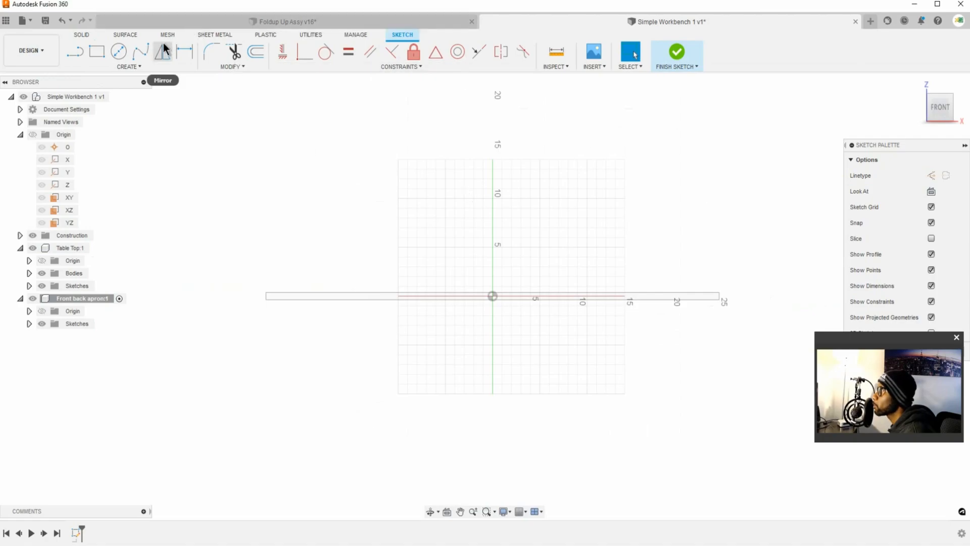
pyautogui.moveTo(97, 52)
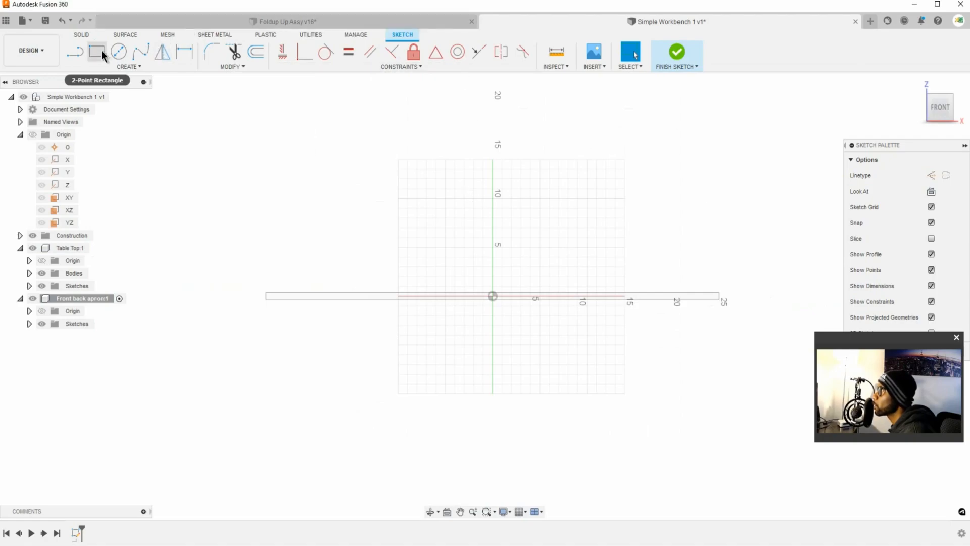
pyautogui.moveTo(99, 52)
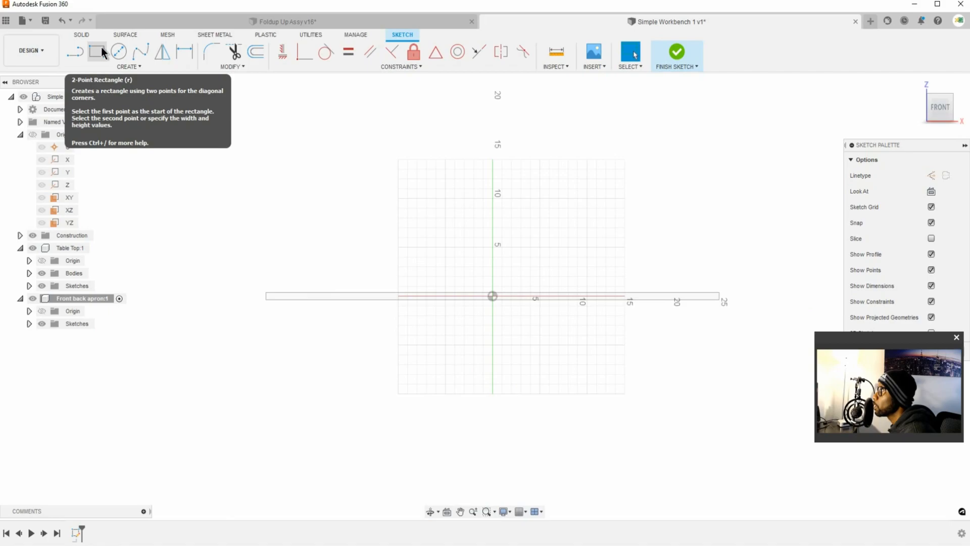
pyautogui.click(96, 52)
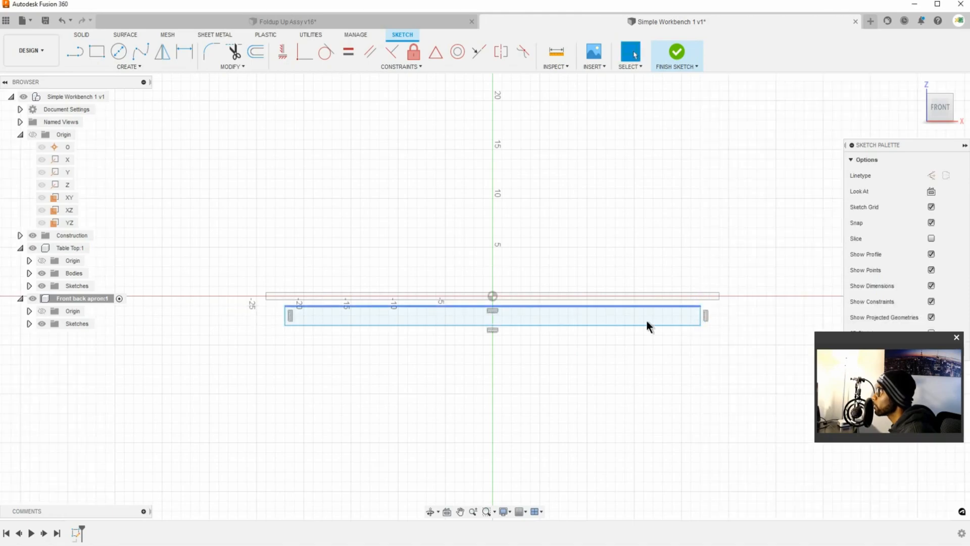
pyautogui.click(246, 120)
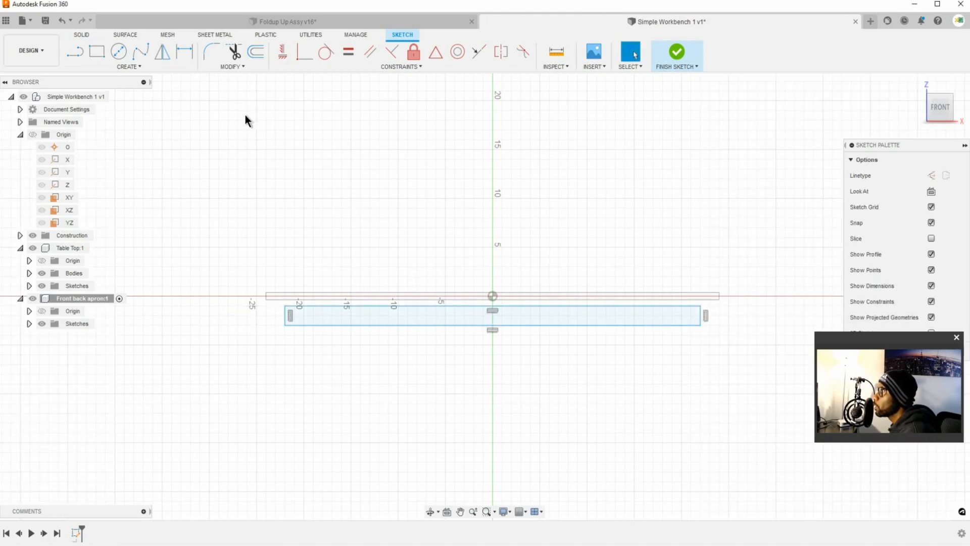
pyautogui.moveTo(294, 110)
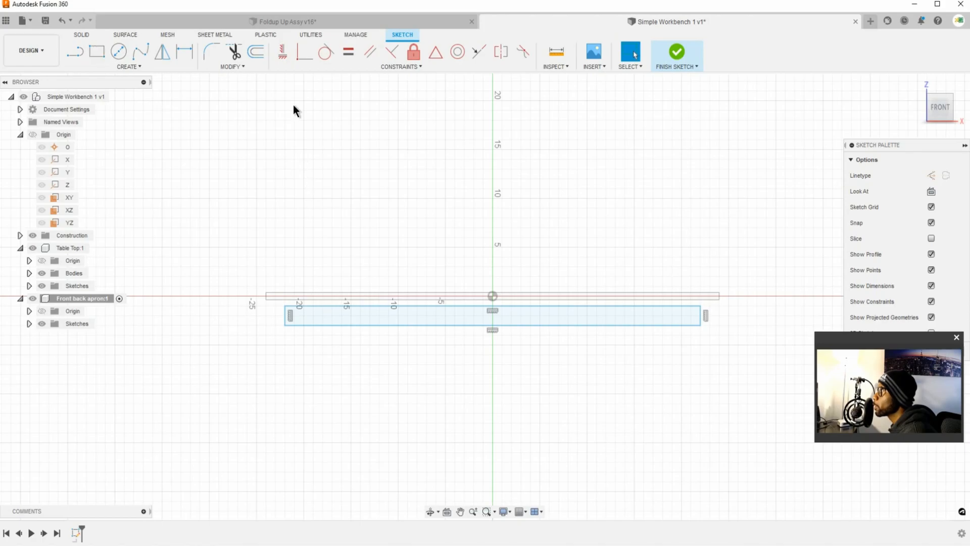
pyautogui.moveTo(304, 52)
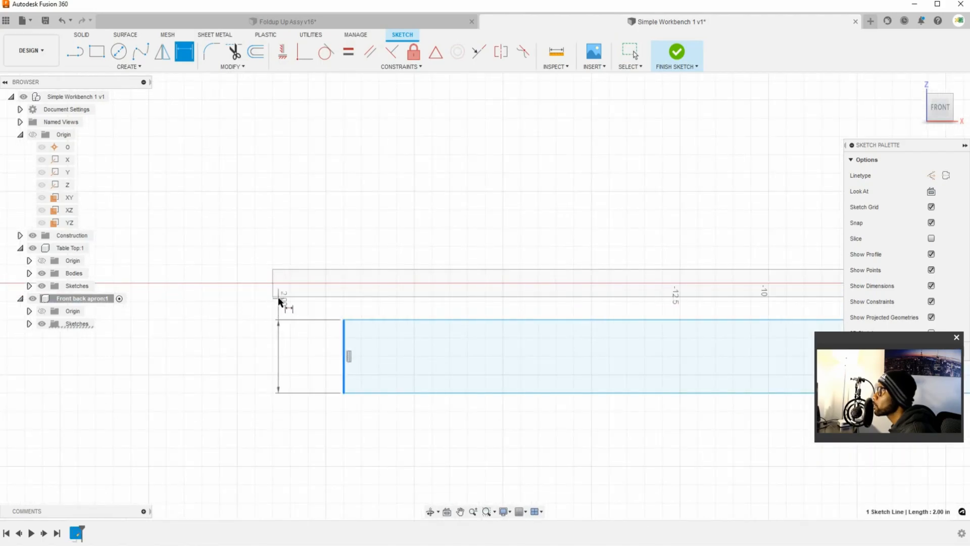
# Step: Dimension the apron rectangle 1.00 in from each tabletop end and 3.5 in tall
pyautogui.click(630, 51)
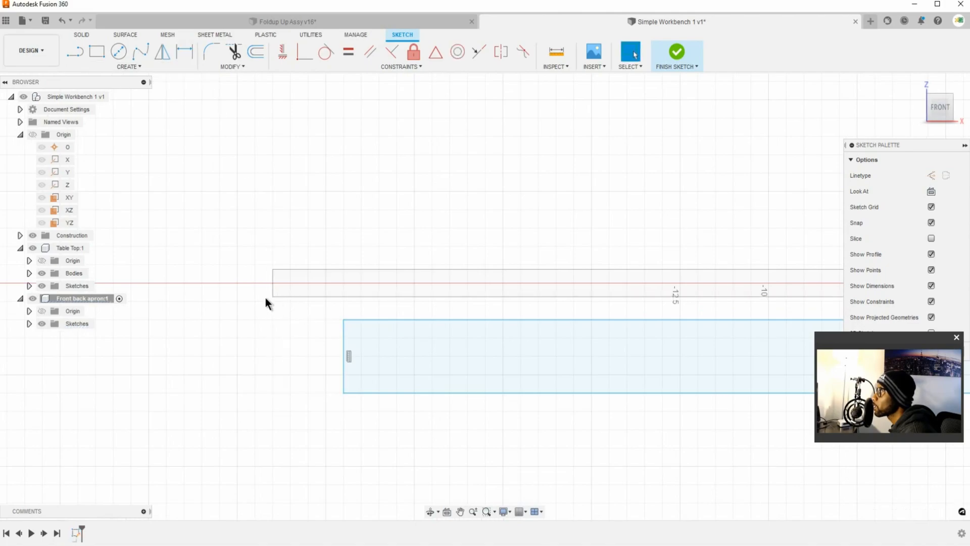
pyautogui.click(184, 51)
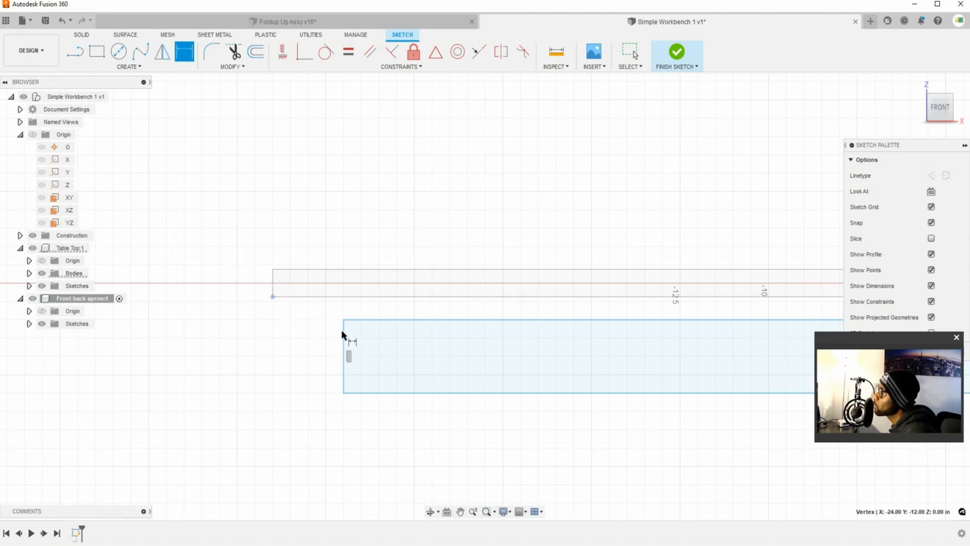
pyautogui.moveTo(331, 334)
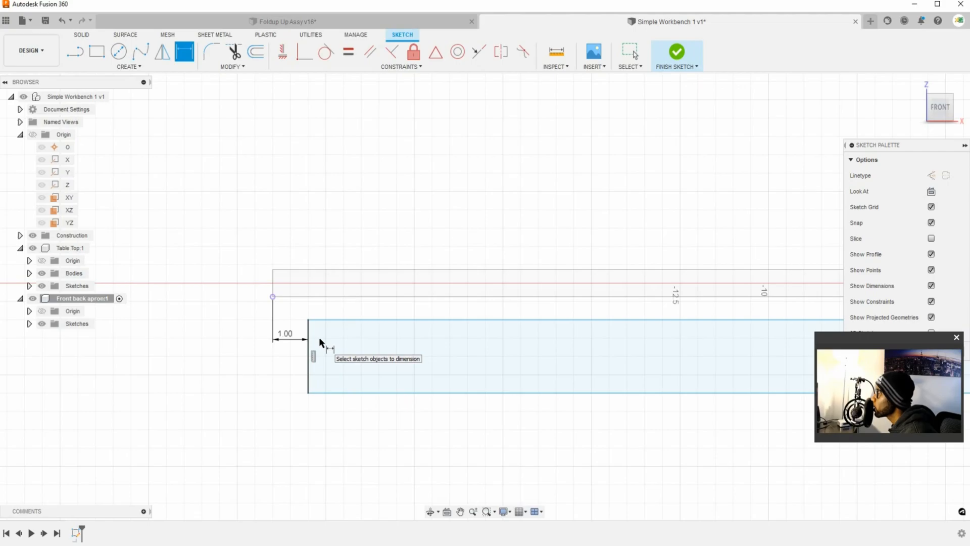
pyautogui.moveTo(303, 325)
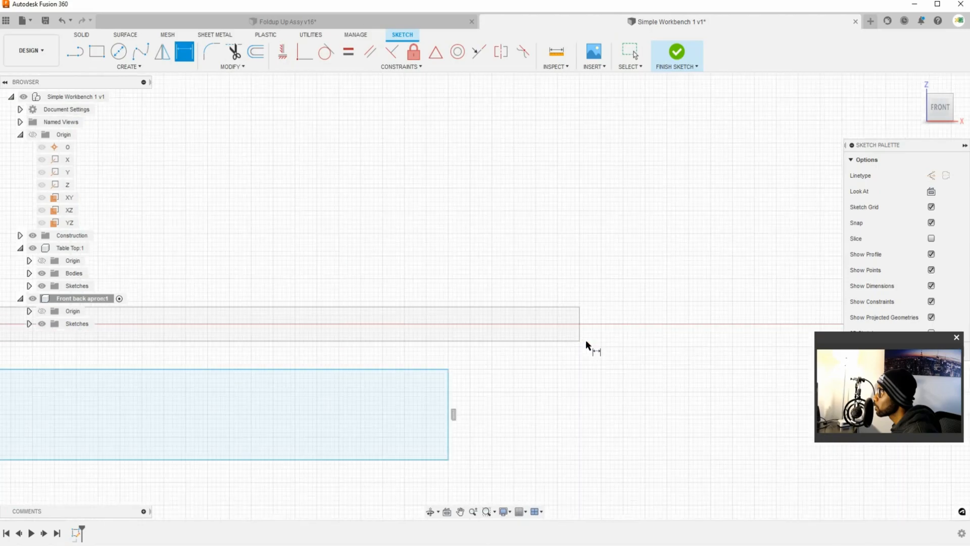
pyautogui.moveTo(579, 342)
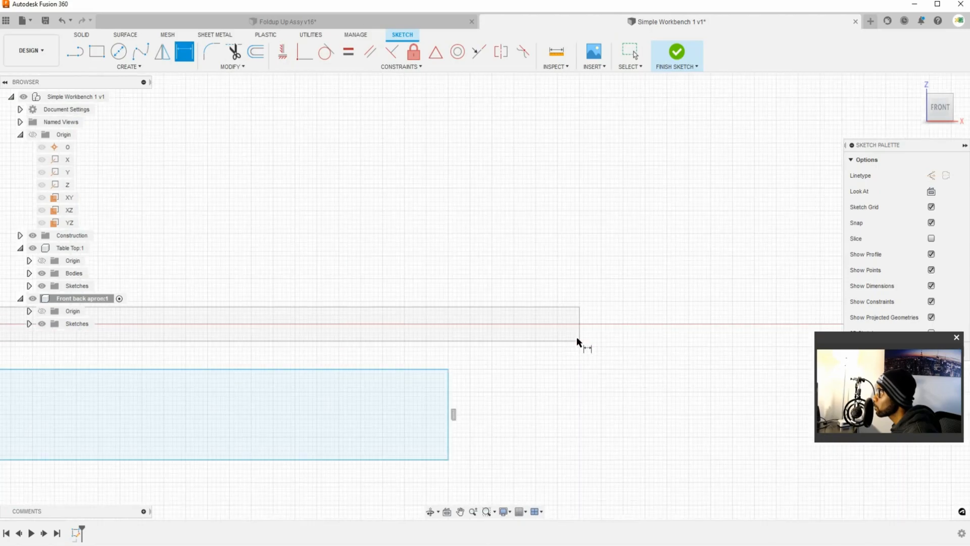
pyautogui.moveTo(448, 369)
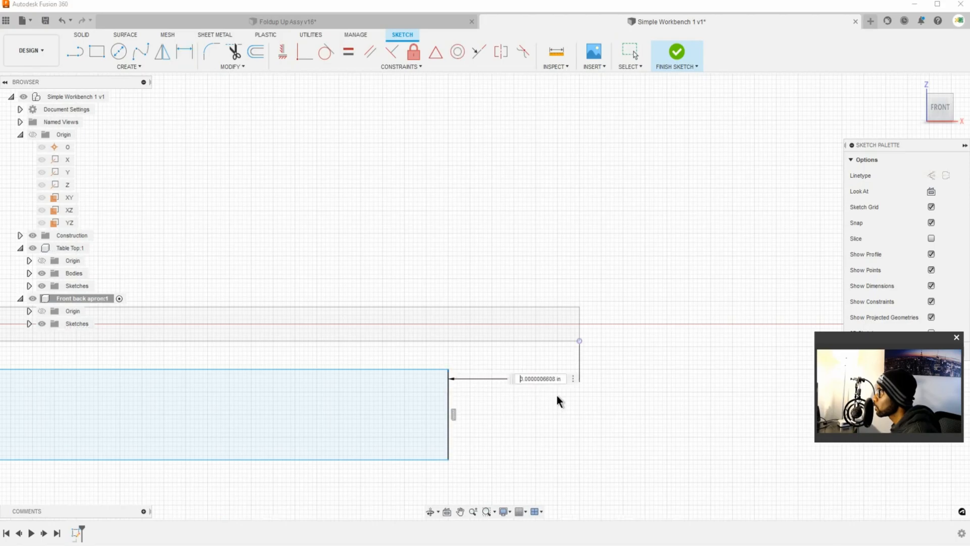
pyautogui.click(185, 52)
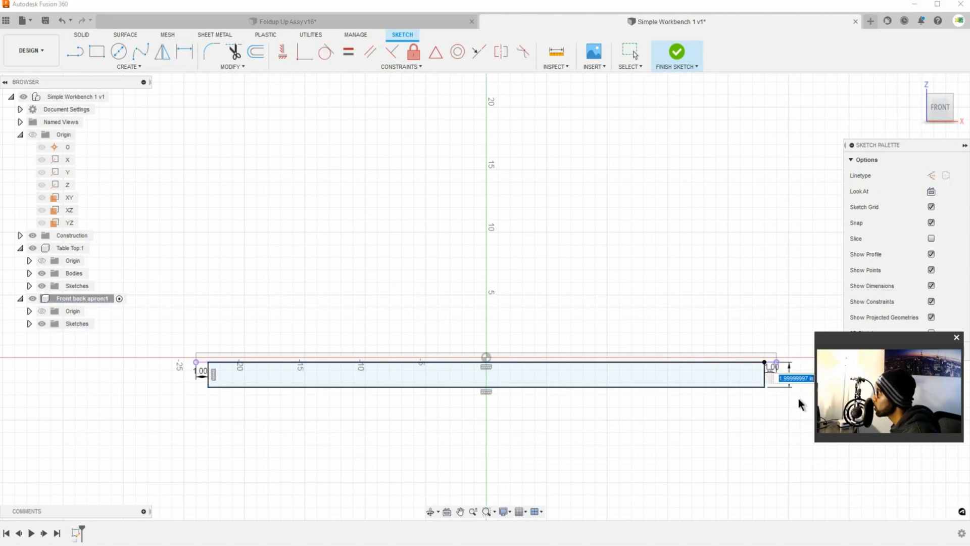
pyautogui.write('3.5')
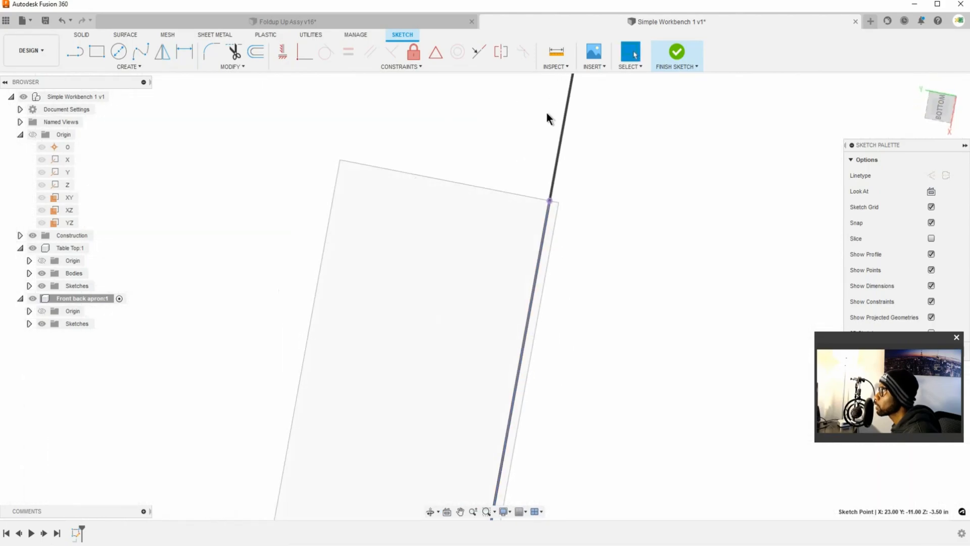
# Step: Finish the apron sketch and orbit to a front view of its rectangle under the tabletop
pyautogui.click(676, 52)
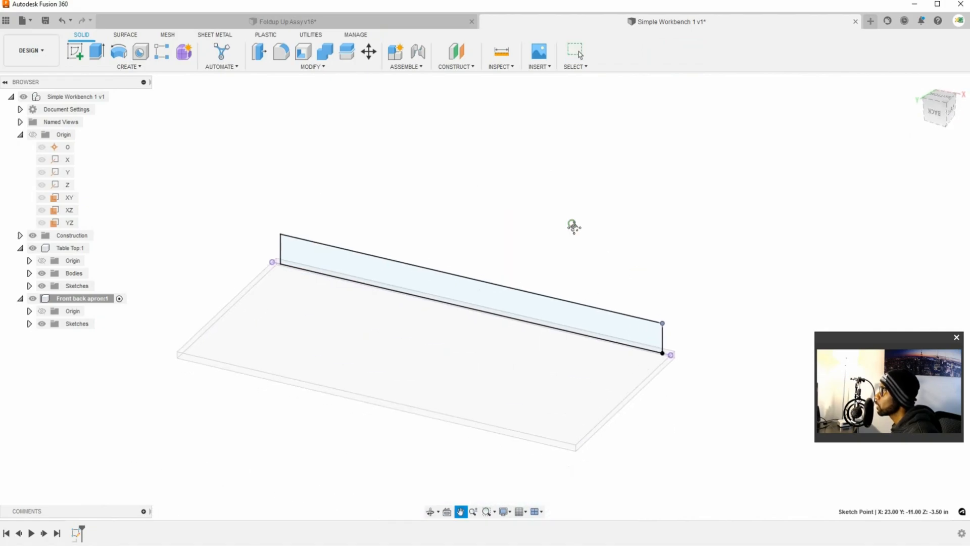
pyautogui.click(575, 51)
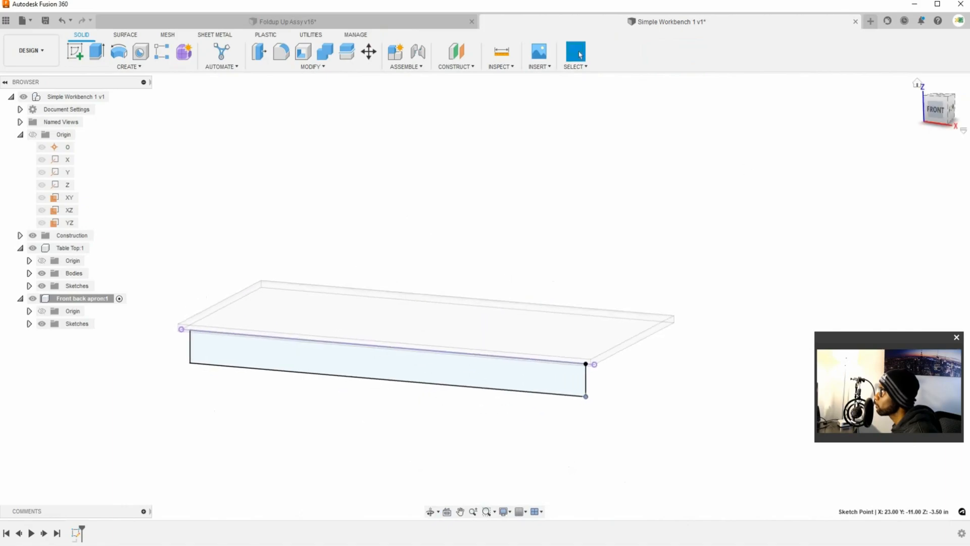
pyautogui.moveTo(119, 51)
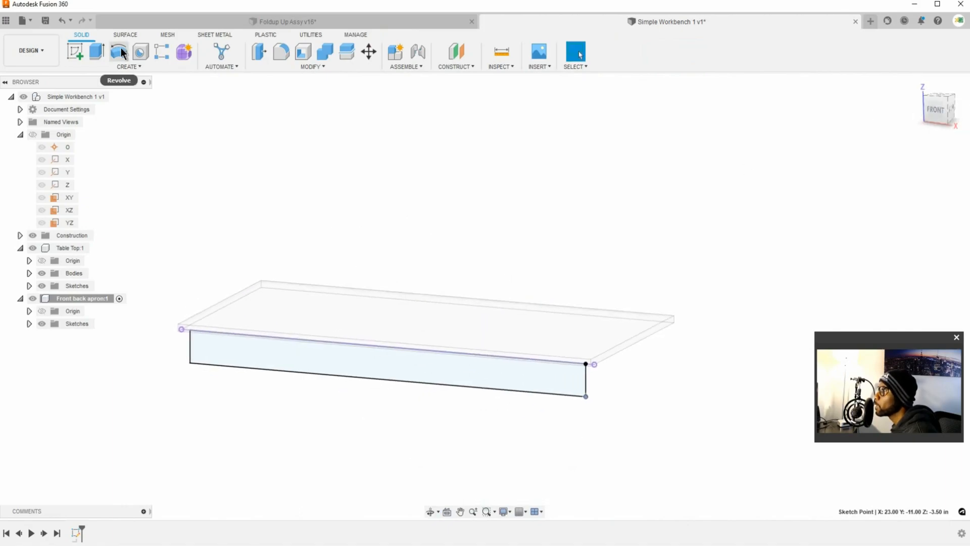
# Step: Extrude the apron profile a negative distance into a board about 1 inch thick
pyautogui.click(96, 51)
pyautogui.write('-1')
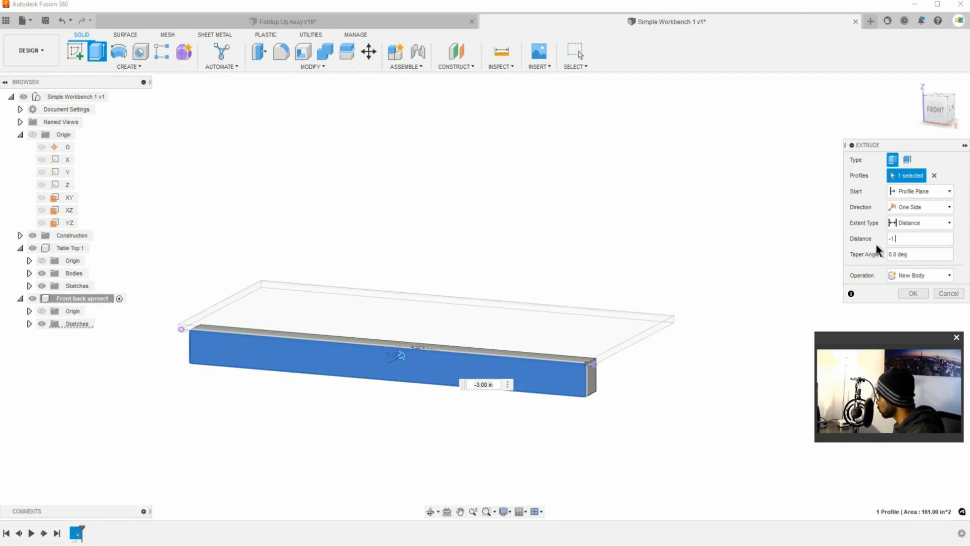
pyautogui.click(912, 293)
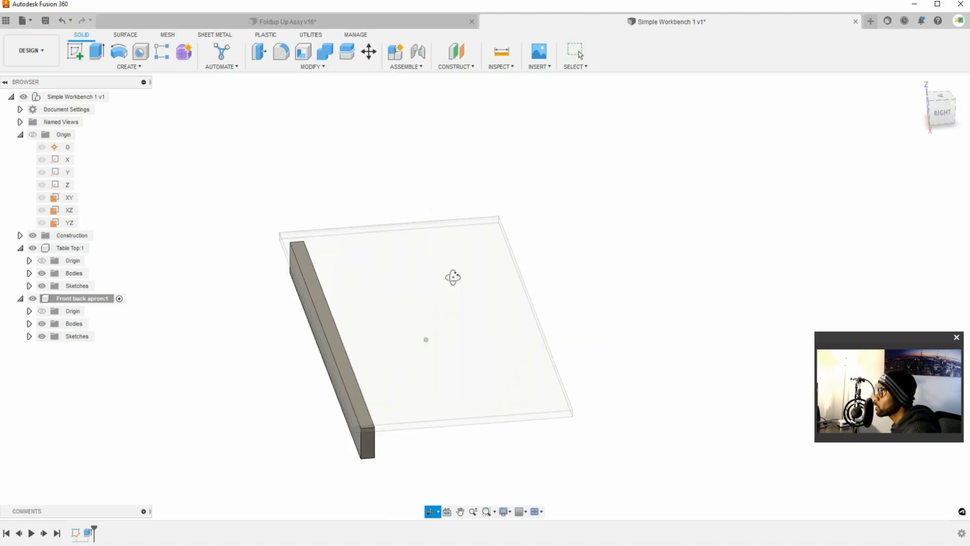
# Step: Reopen the apron sketch for editing and finish it without changes
pyautogui.click(575, 52)
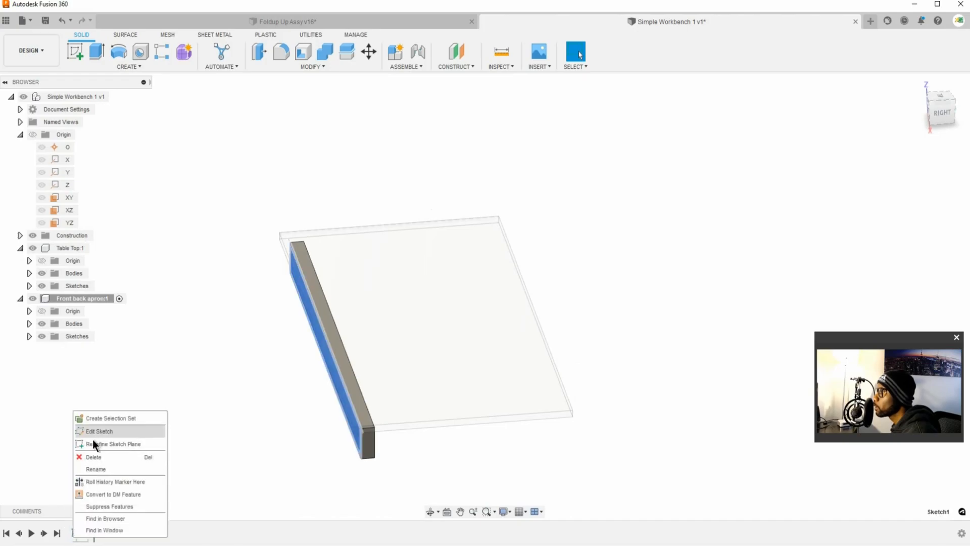
pyautogui.click(99, 430)
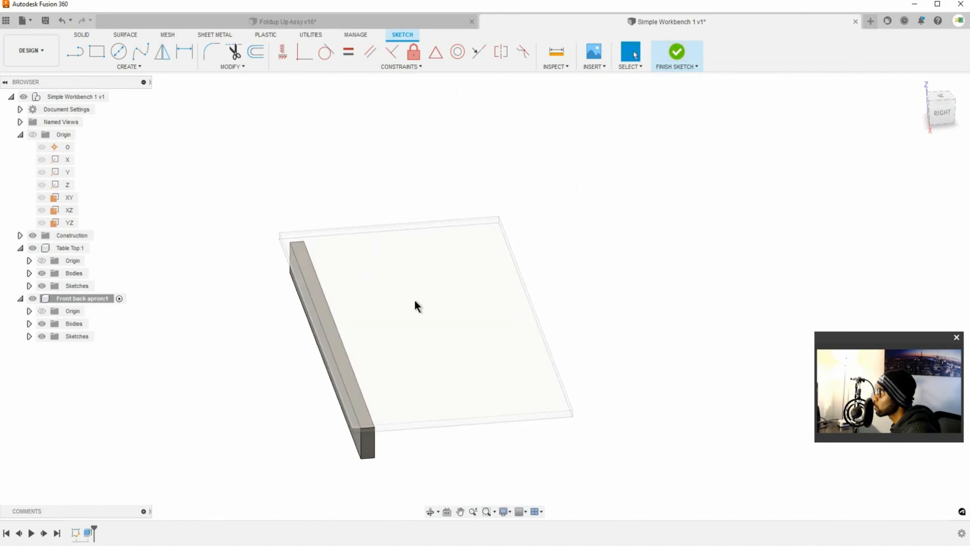
pyautogui.click(676, 51)
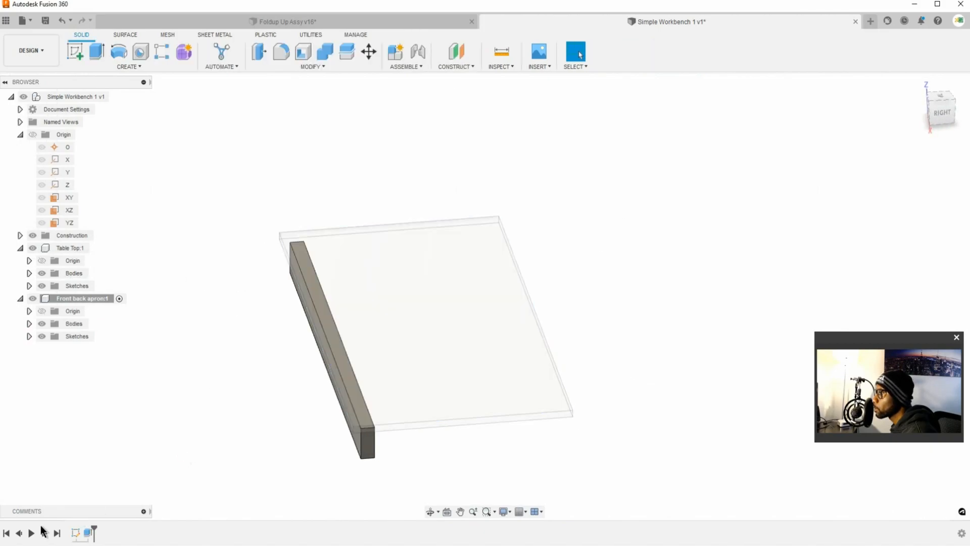
# Step: Roll the timeline back, activate the top-level workbench component, and step back to the Table Top sketch
pyautogui.click(78, 532)
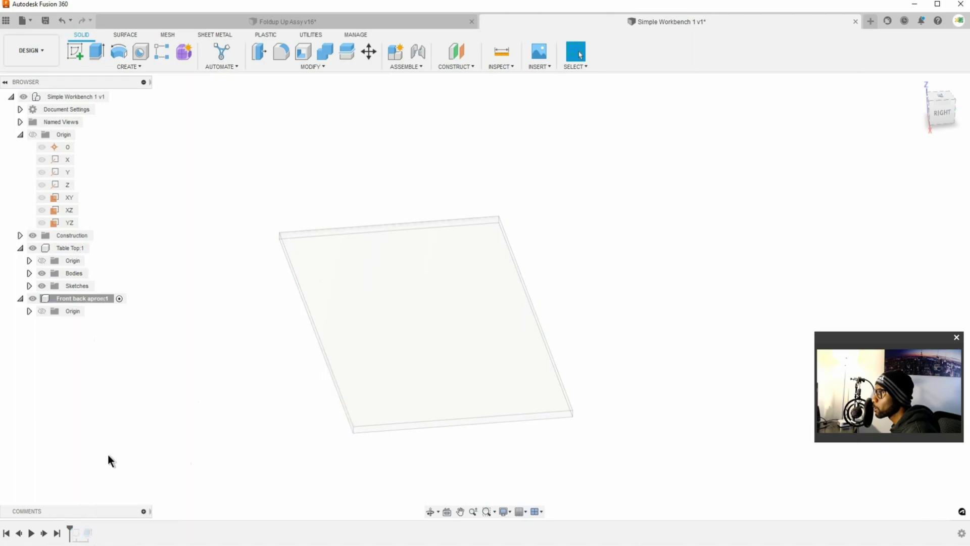
pyautogui.moveTo(83, 543)
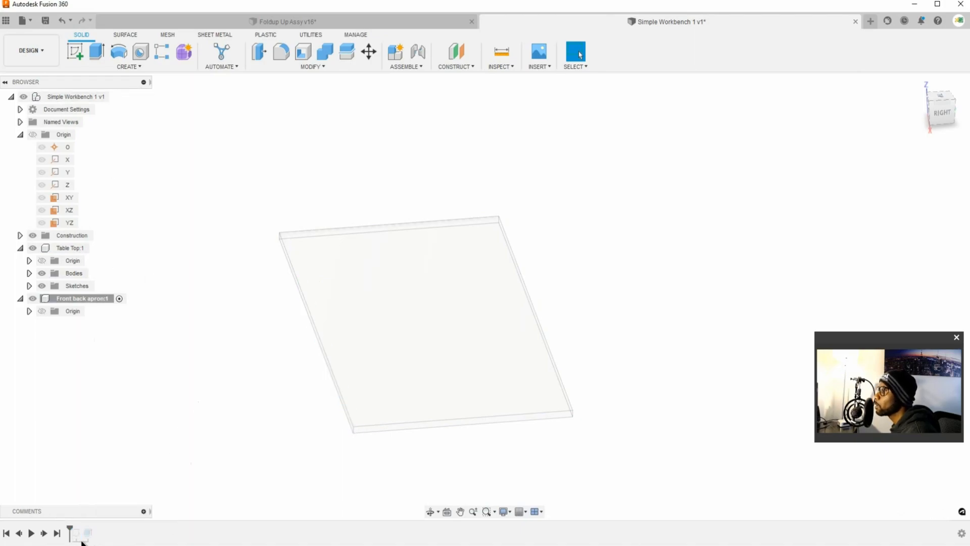
pyautogui.moveTo(70, 533)
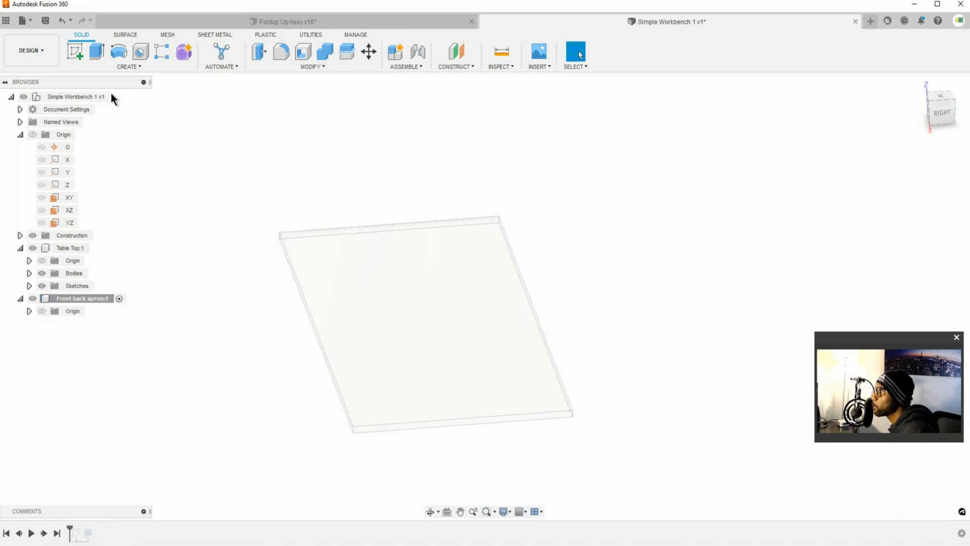
pyautogui.click(76, 97)
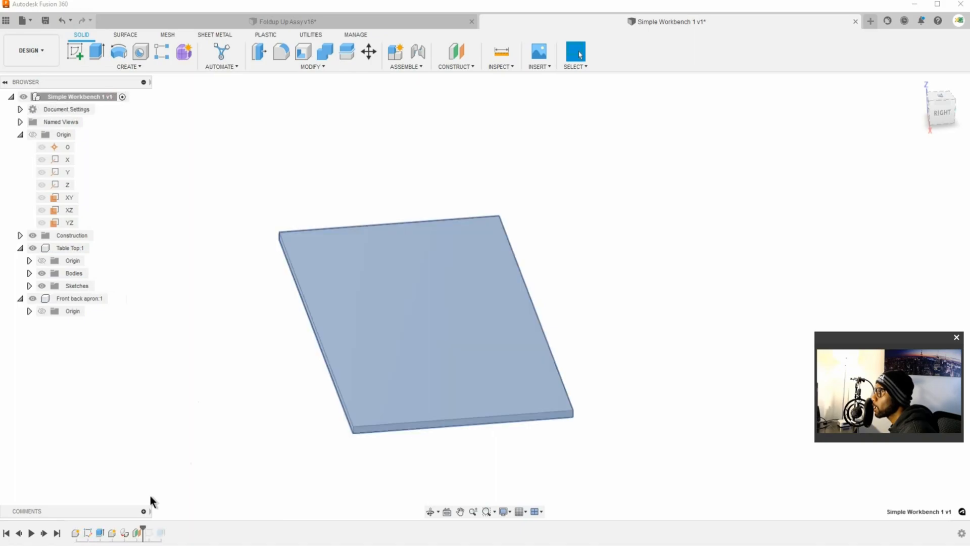
pyautogui.moveTo(140, 532)
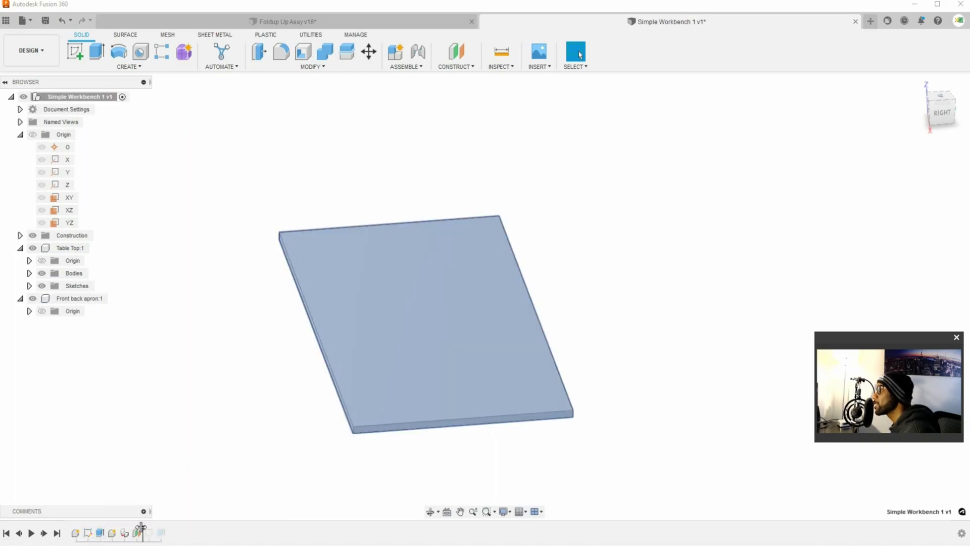
pyautogui.moveTo(88, 532)
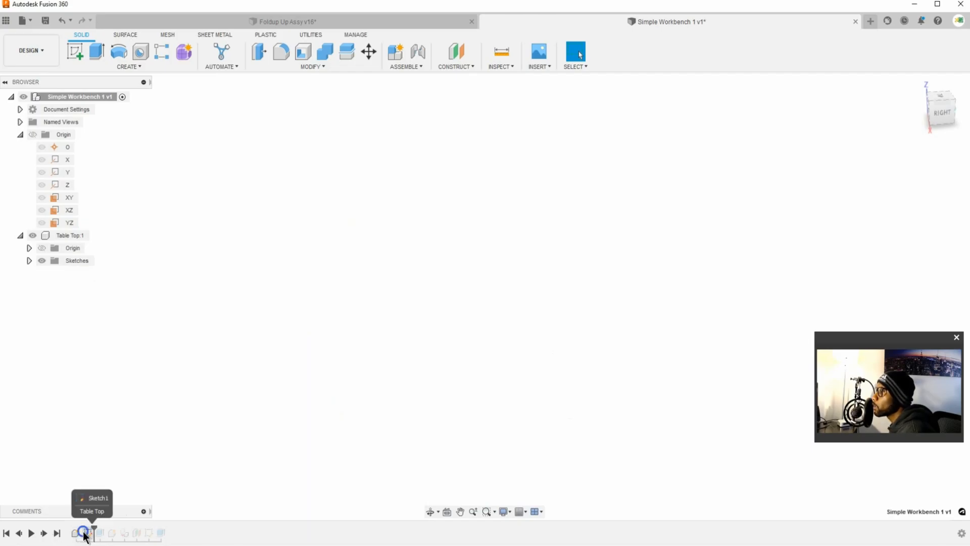
pyautogui.click(83, 533)
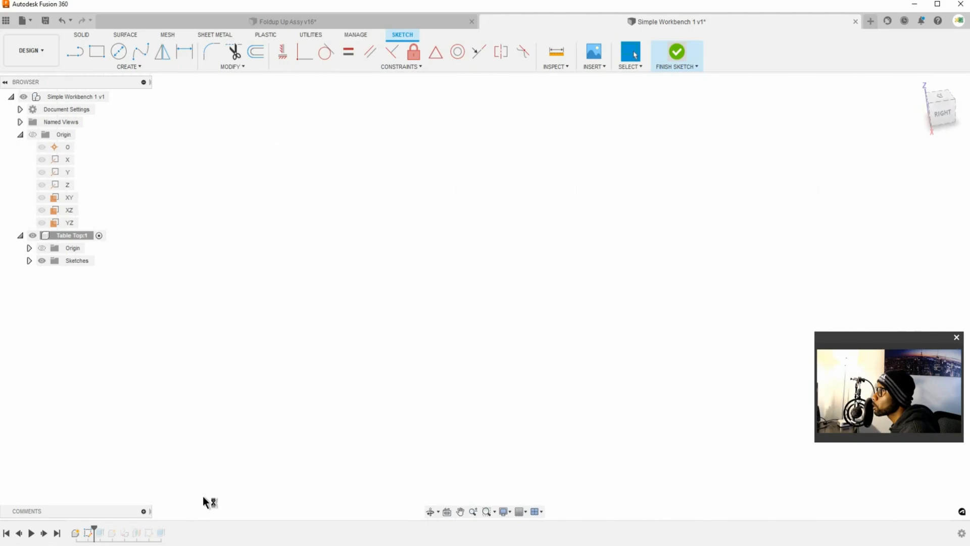
pyautogui.rightClick(91, 532)
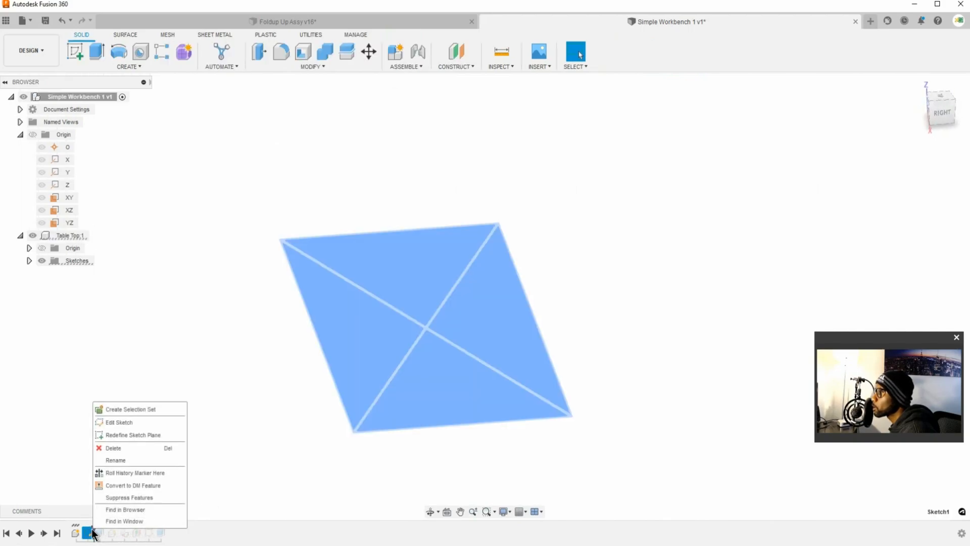
pyautogui.moveTo(230, 532)
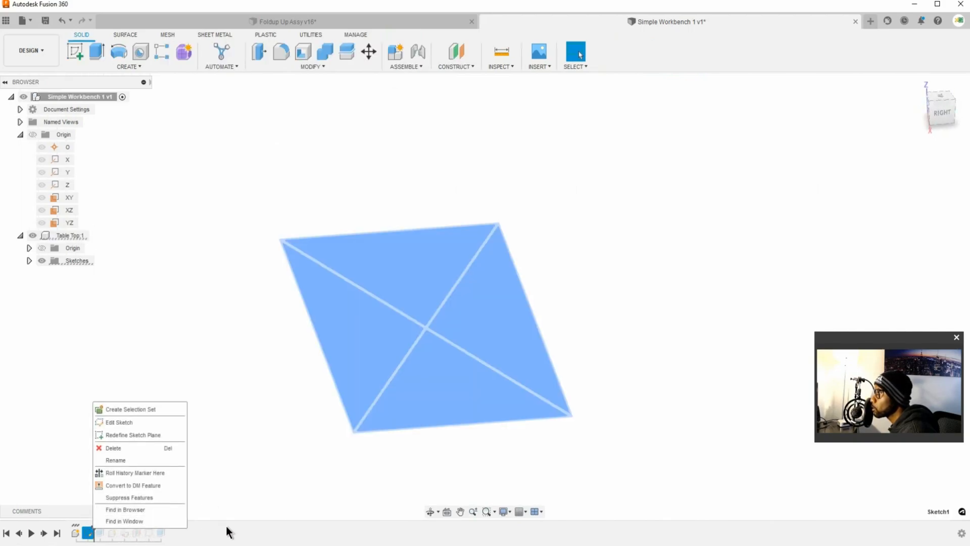
pyautogui.moveTo(222, 534)
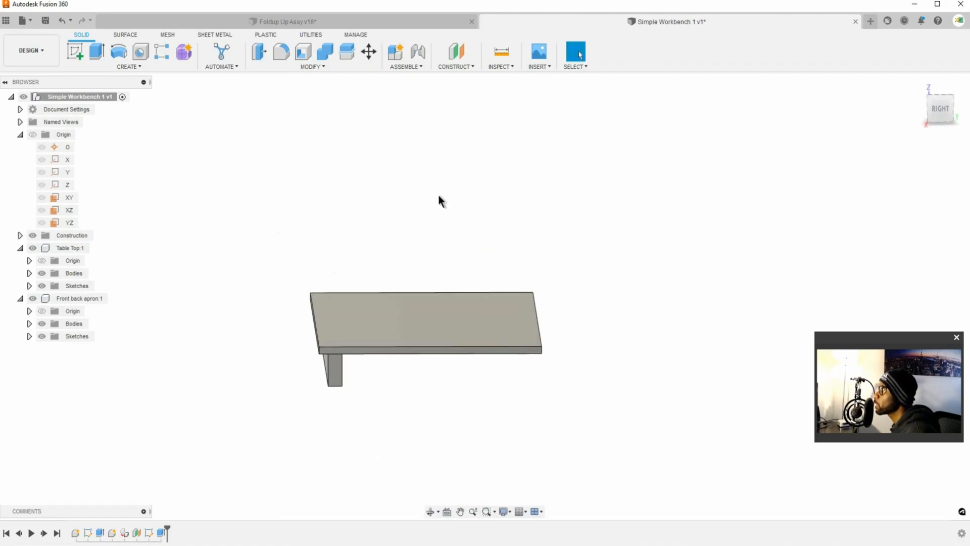
# Step: Mirror the front apron body across the XZ plane with Object Type set to Bodies
pyautogui.click(129, 66)
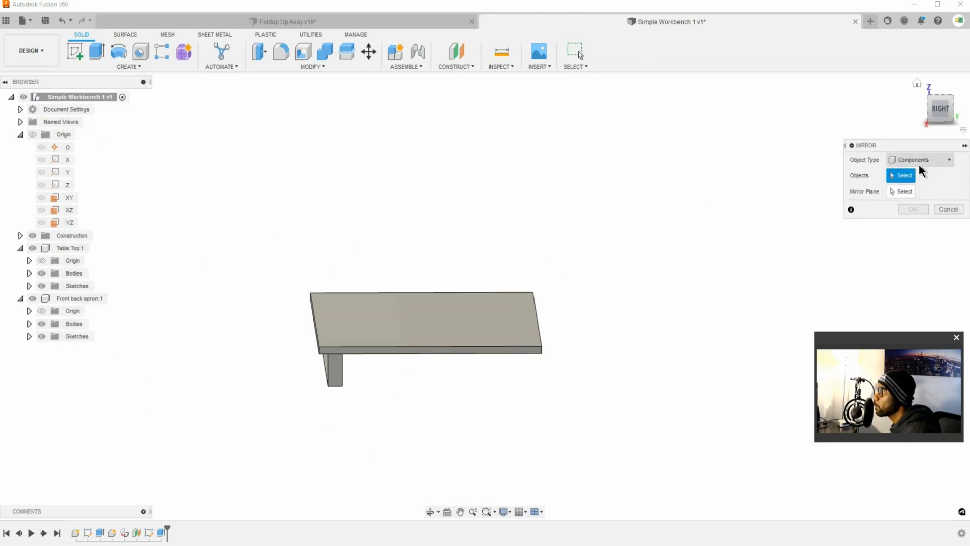
pyautogui.moveTo(936, 162)
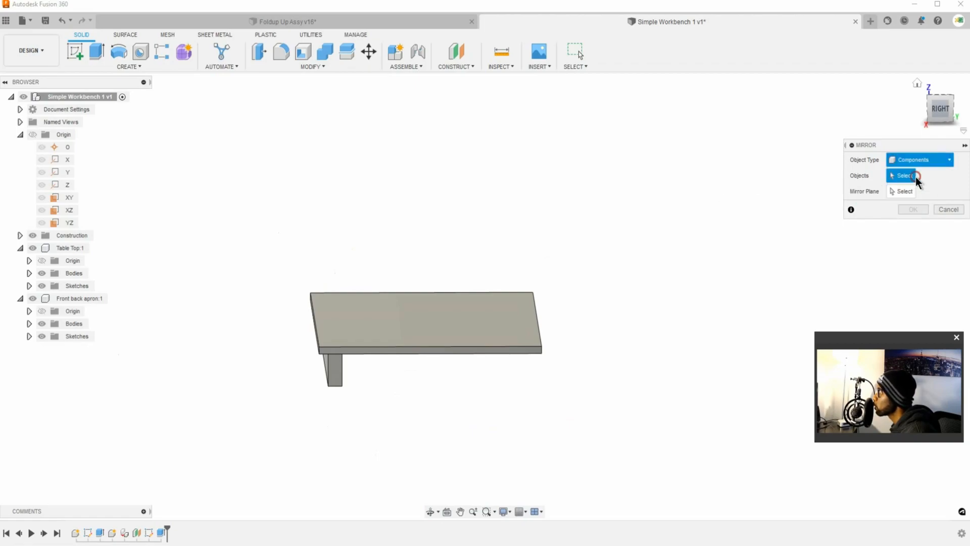
pyautogui.click(330, 359)
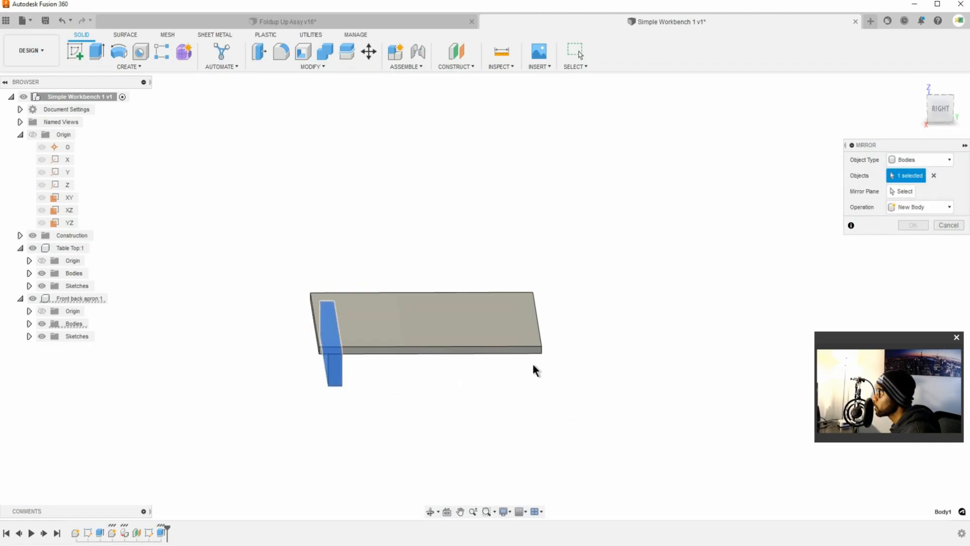
pyautogui.click(904, 191)
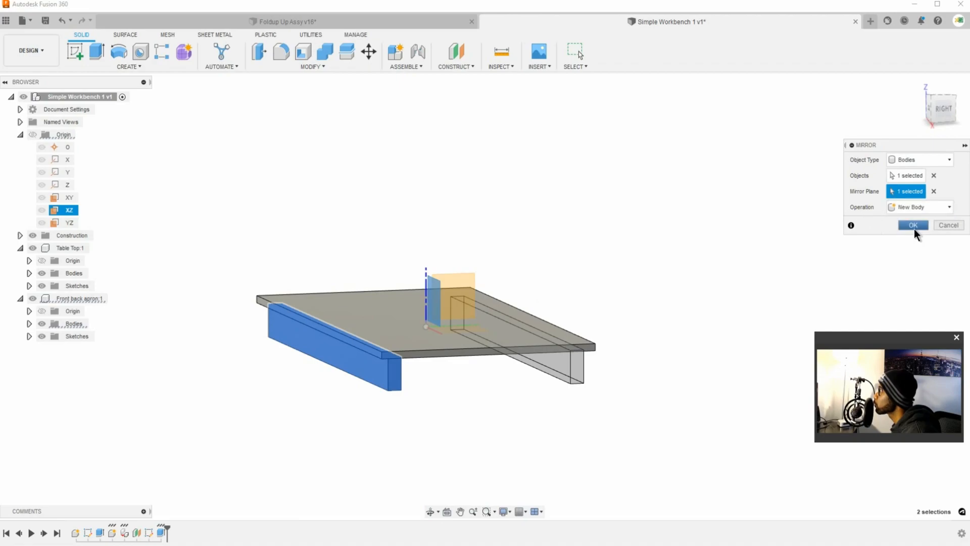
pyautogui.click(912, 224)
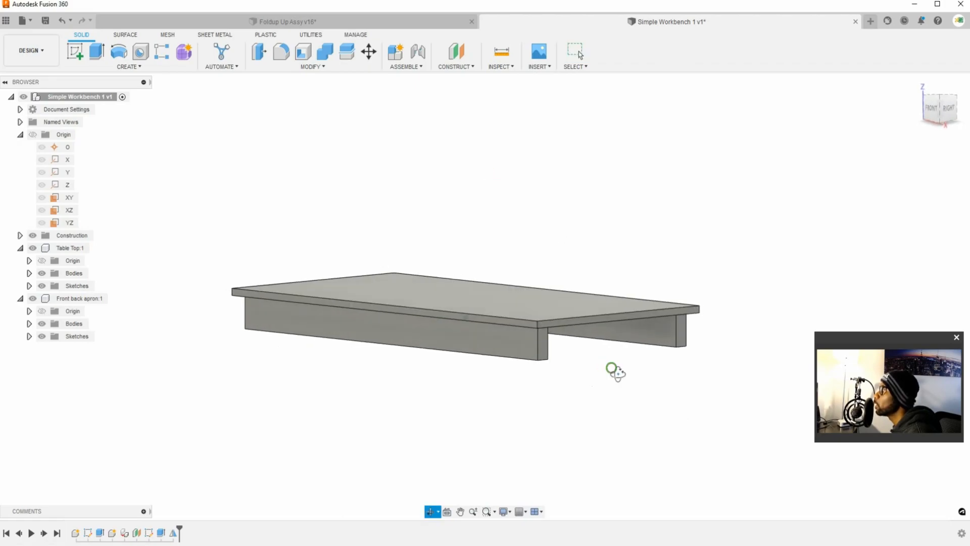
pyautogui.click(950, 99)
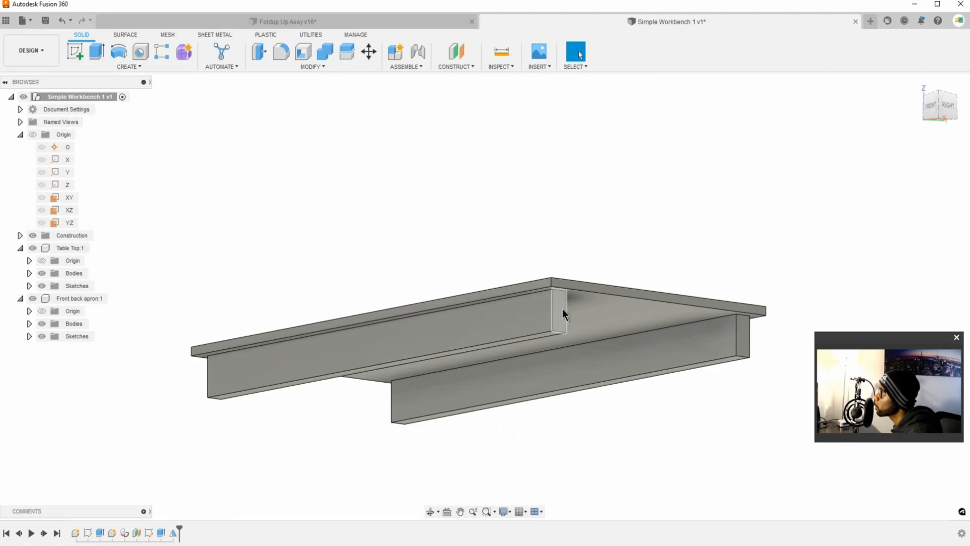
pyautogui.moveTo(560, 311)
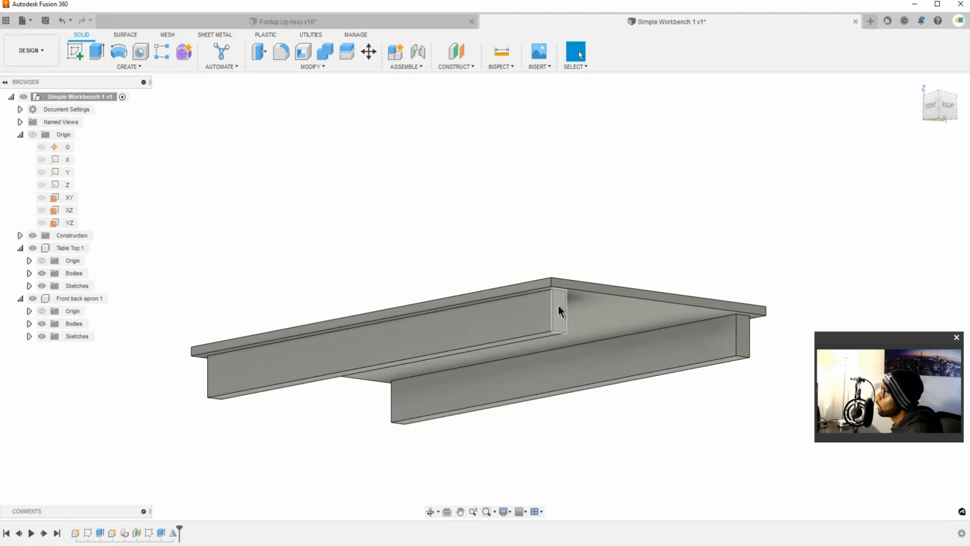